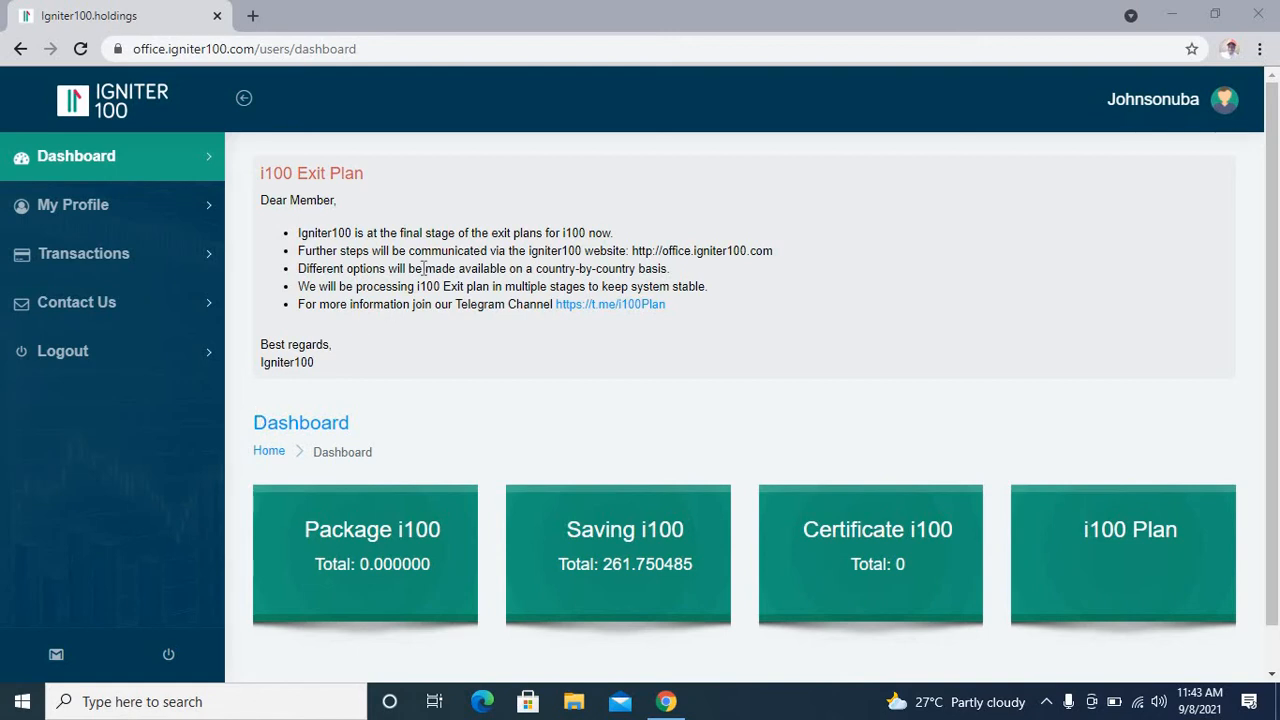
{"action": "mouse_move", "coordinate": [530, 250]}
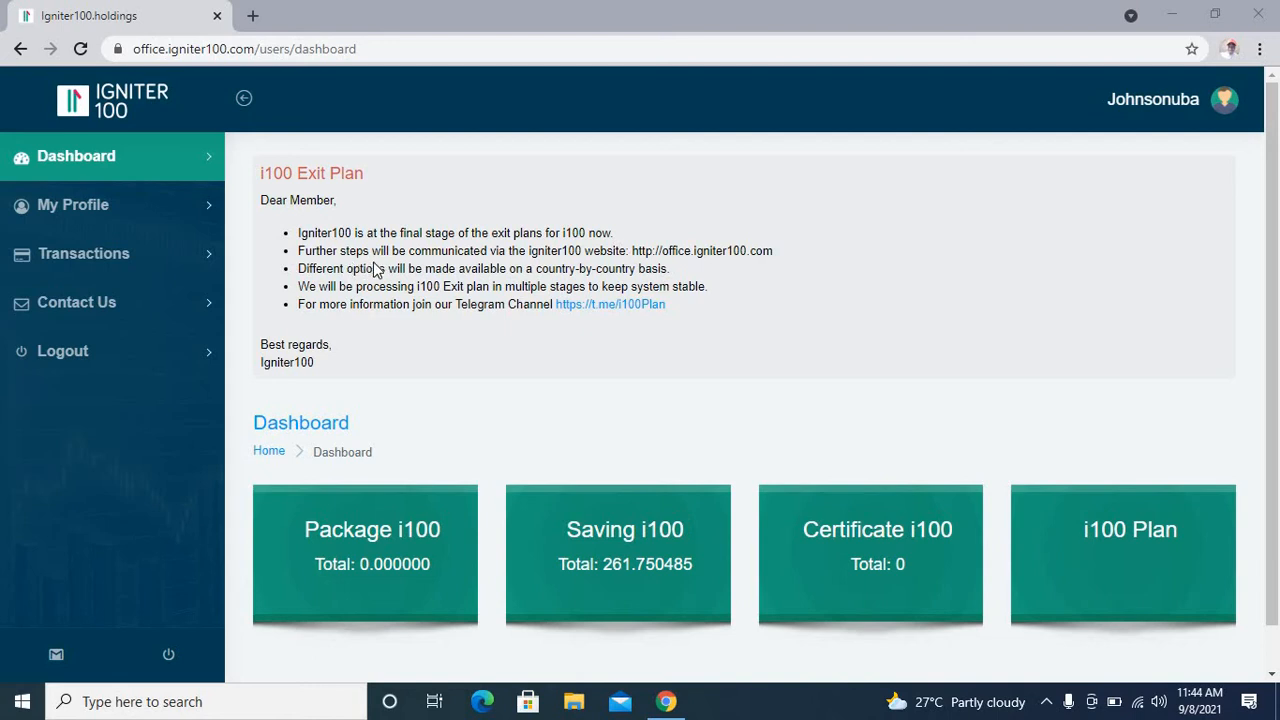
{"action": "mouse_move", "coordinate": [517, 278]}
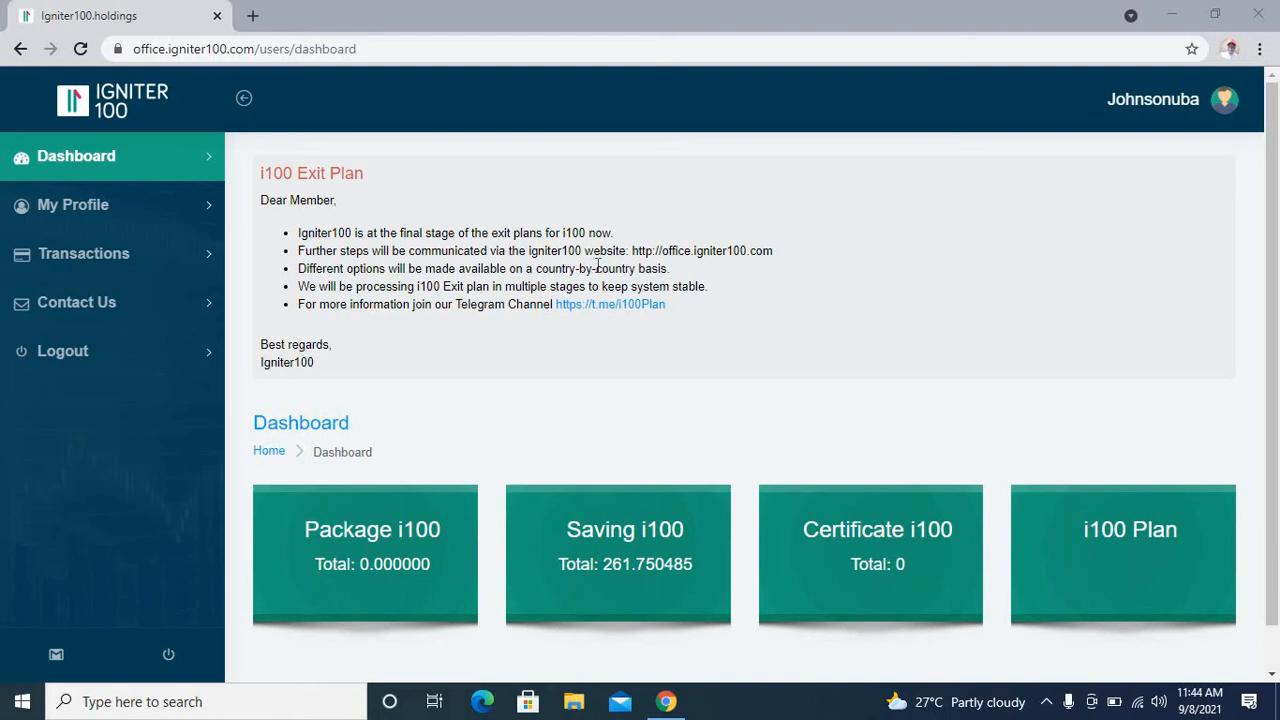
{"action": "mouse_move", "coordinate": [596, 266]}
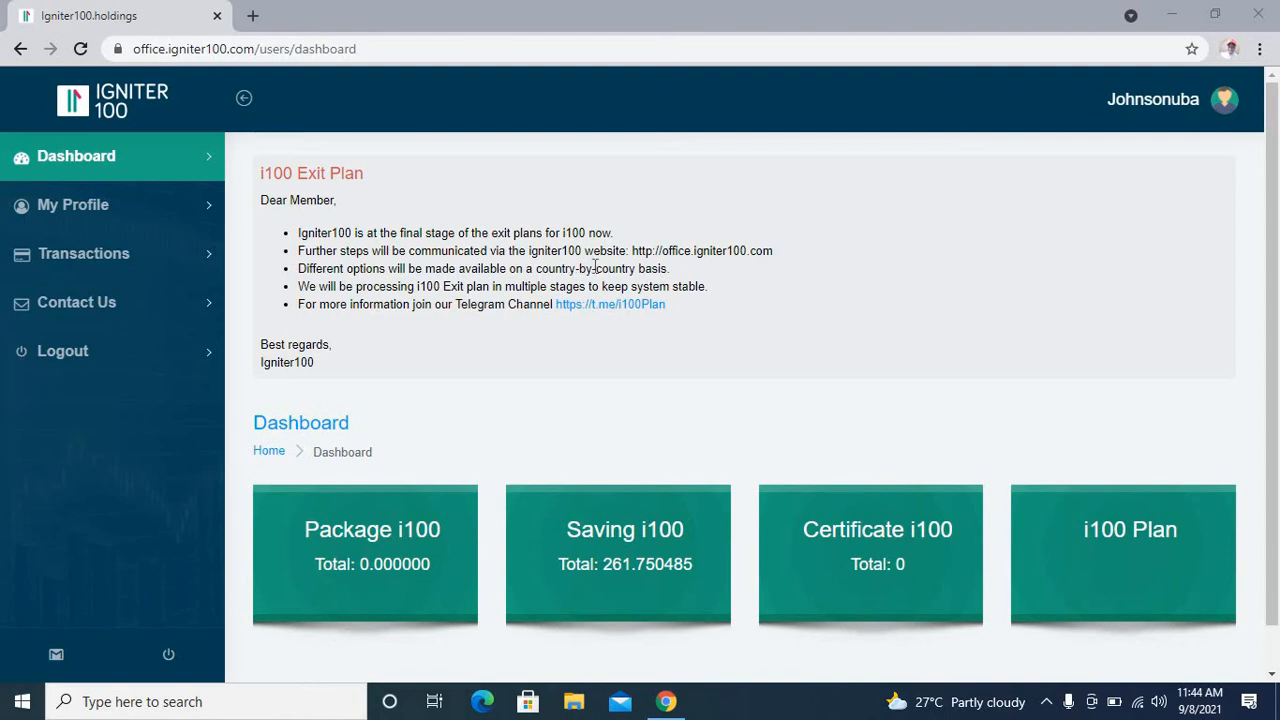
{"action": "mouse_move", "coordinate": [762, 250]}
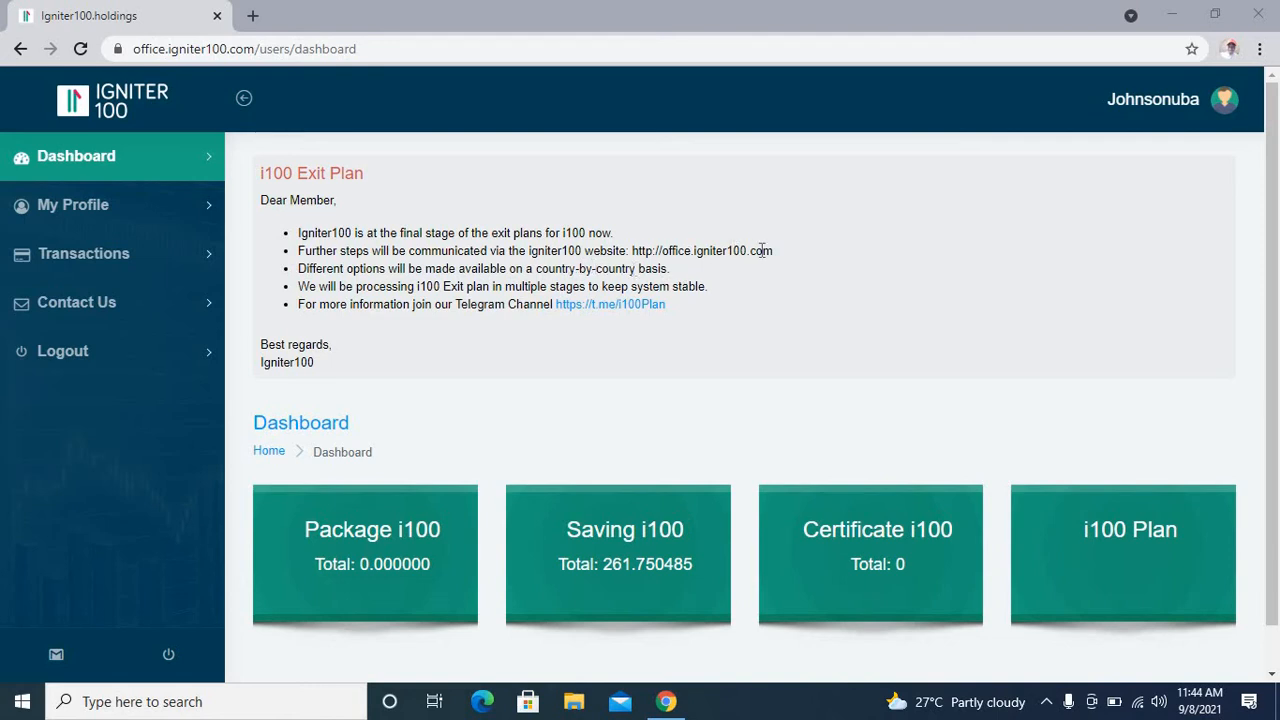
{"action": "mouse_move", "coordinate": [145, 38]}
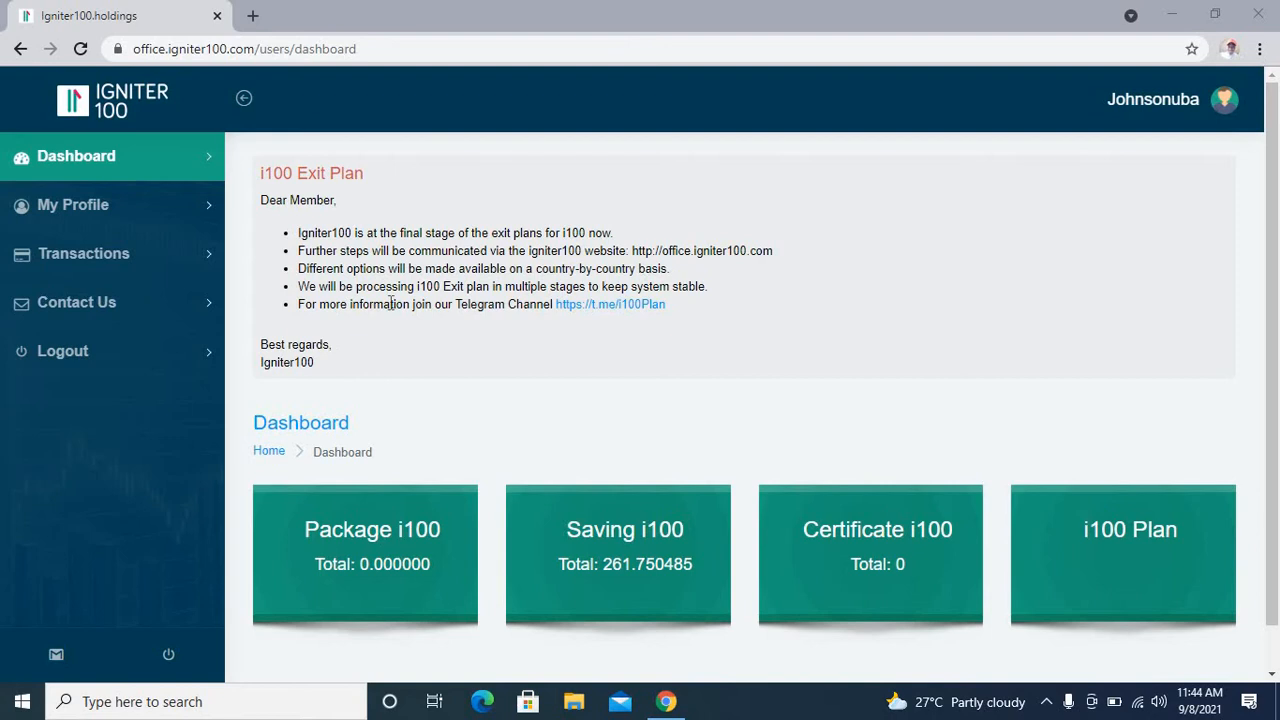
{"action": "mouse_move", "coordinate": [450, 292]}
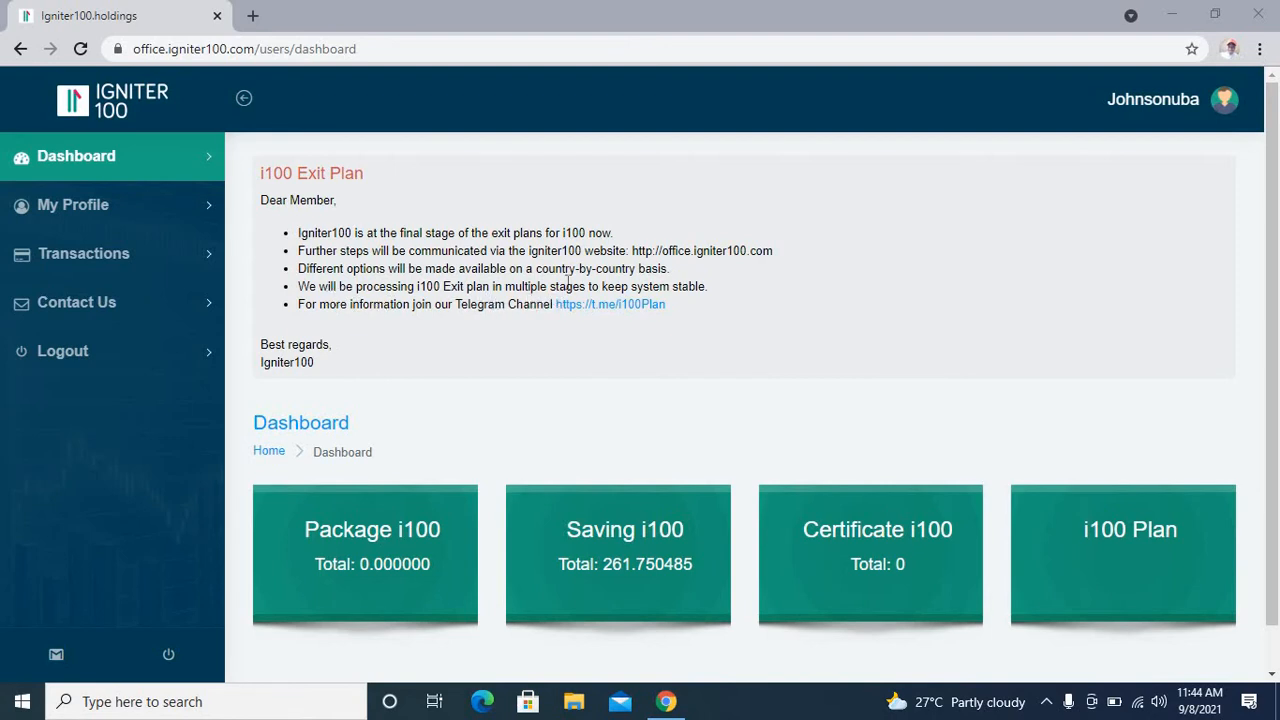
{"action": "mouse_move", "coordinate": [668, 308]}
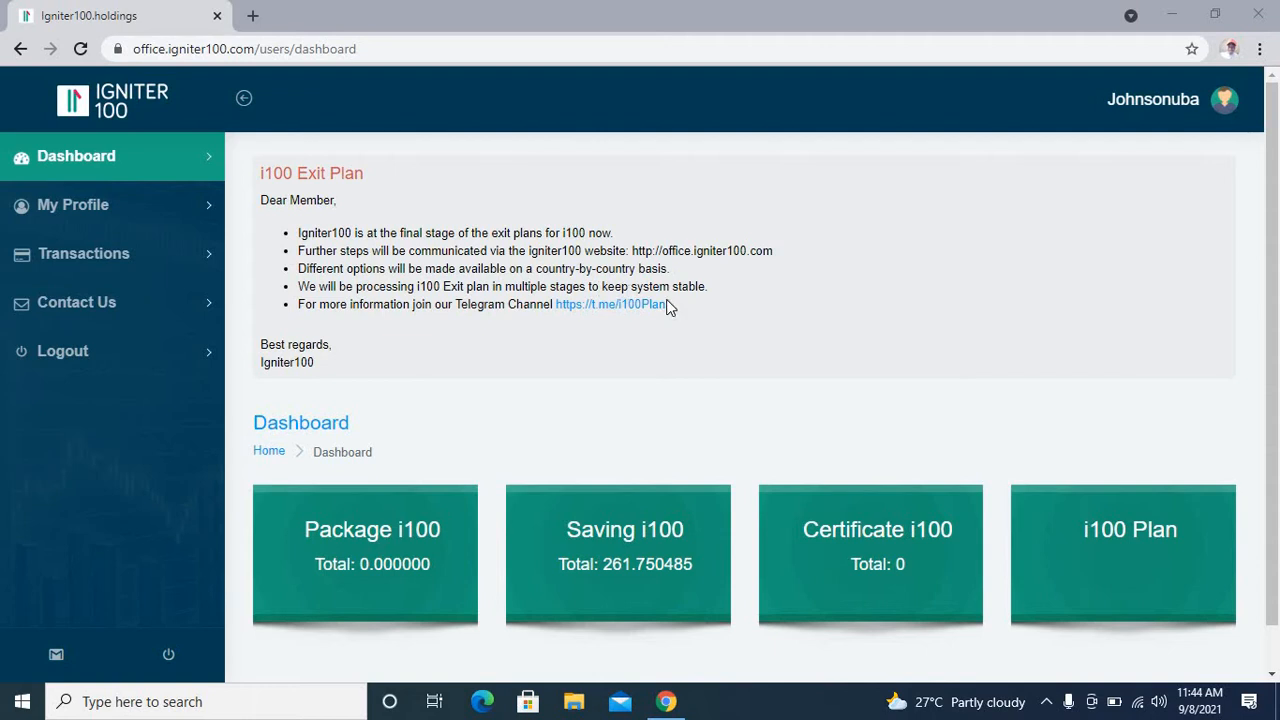
{"action": "mouse_move", "coordinate": [338, 327]}
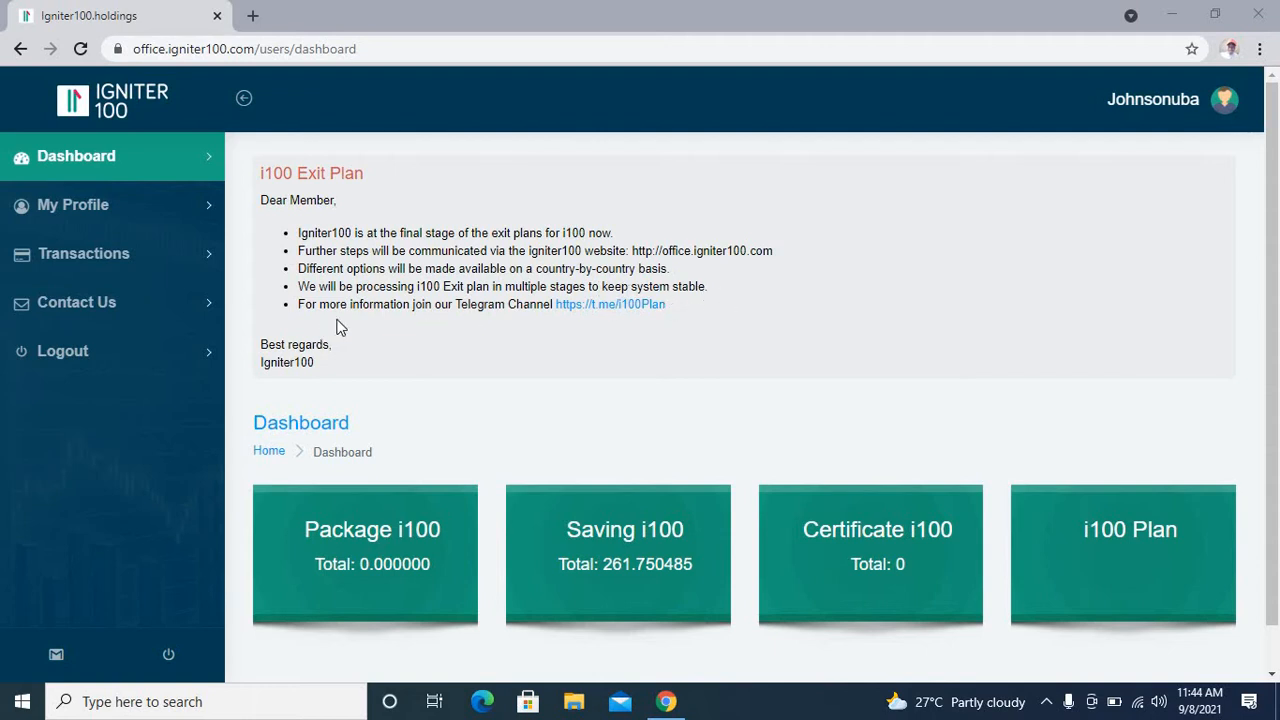
{"action": "mouse_move", "coordinate": [430, 320]}
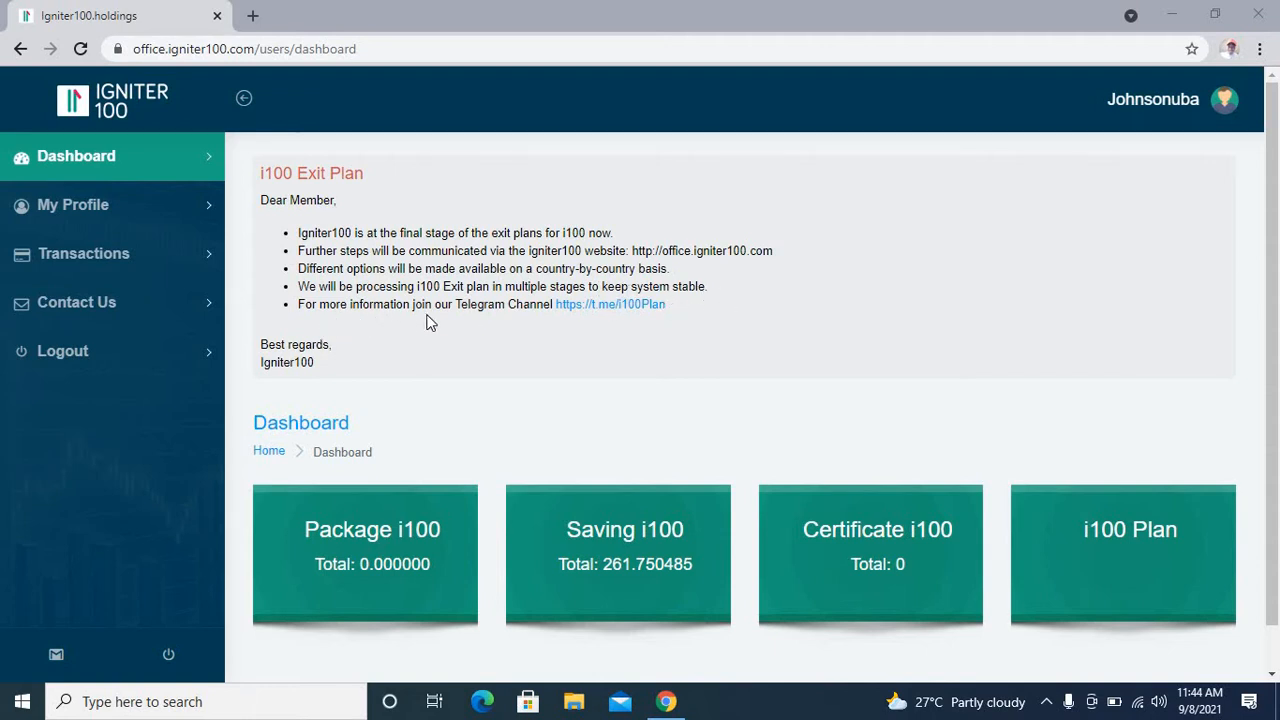
{"action": "mouse_move", "coordinate": [443, 324]}
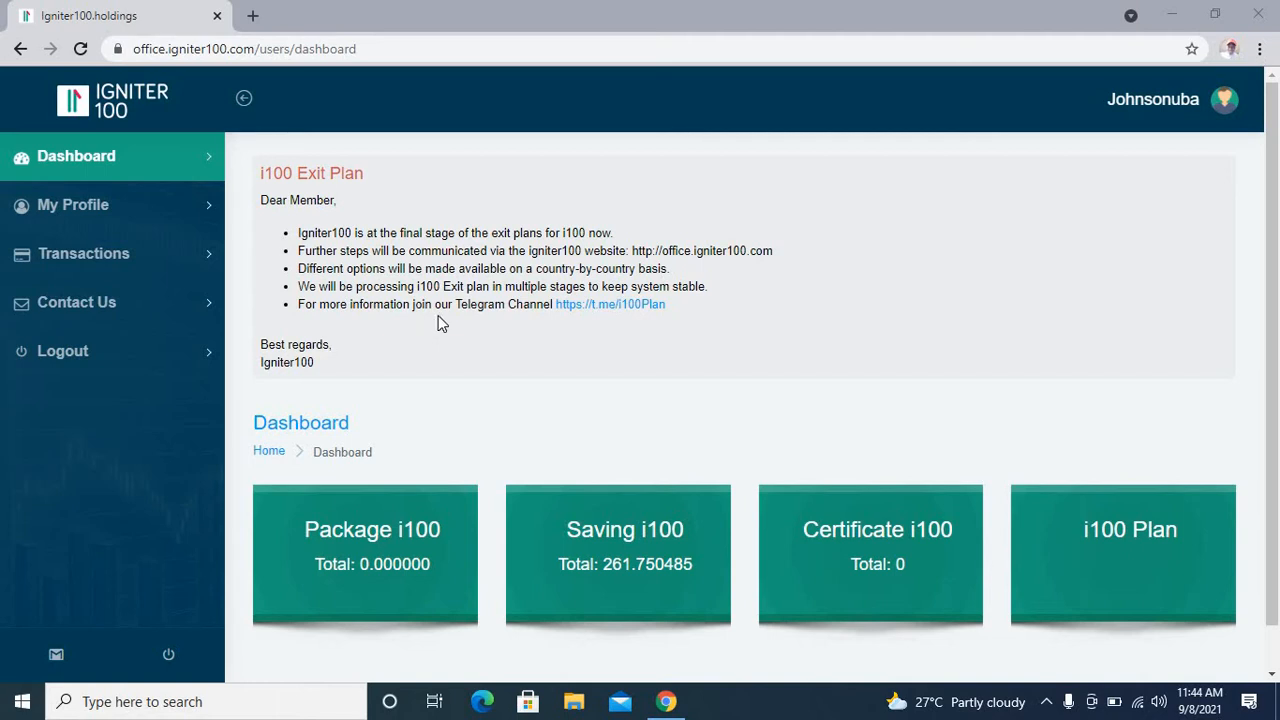
{"action": "mouse_move", "coordinate": [608, 304]}
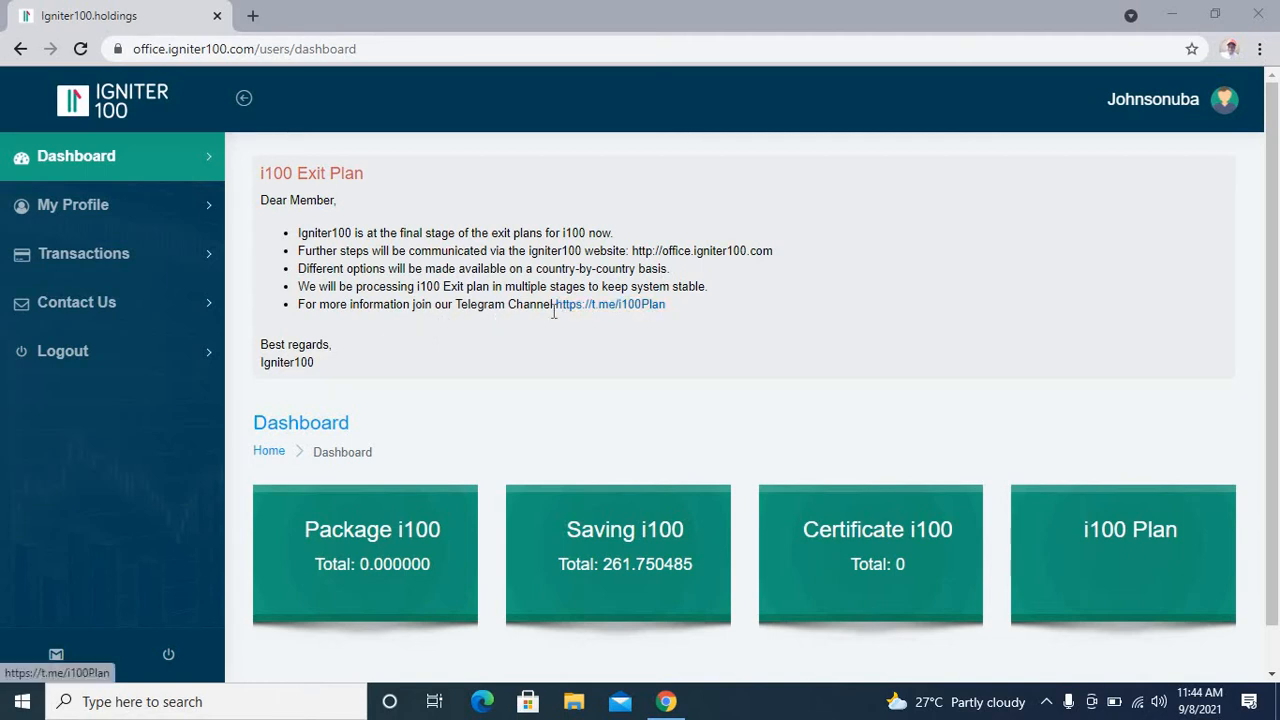
{"action": "mouse_move", "coordinate": [585, 328]}
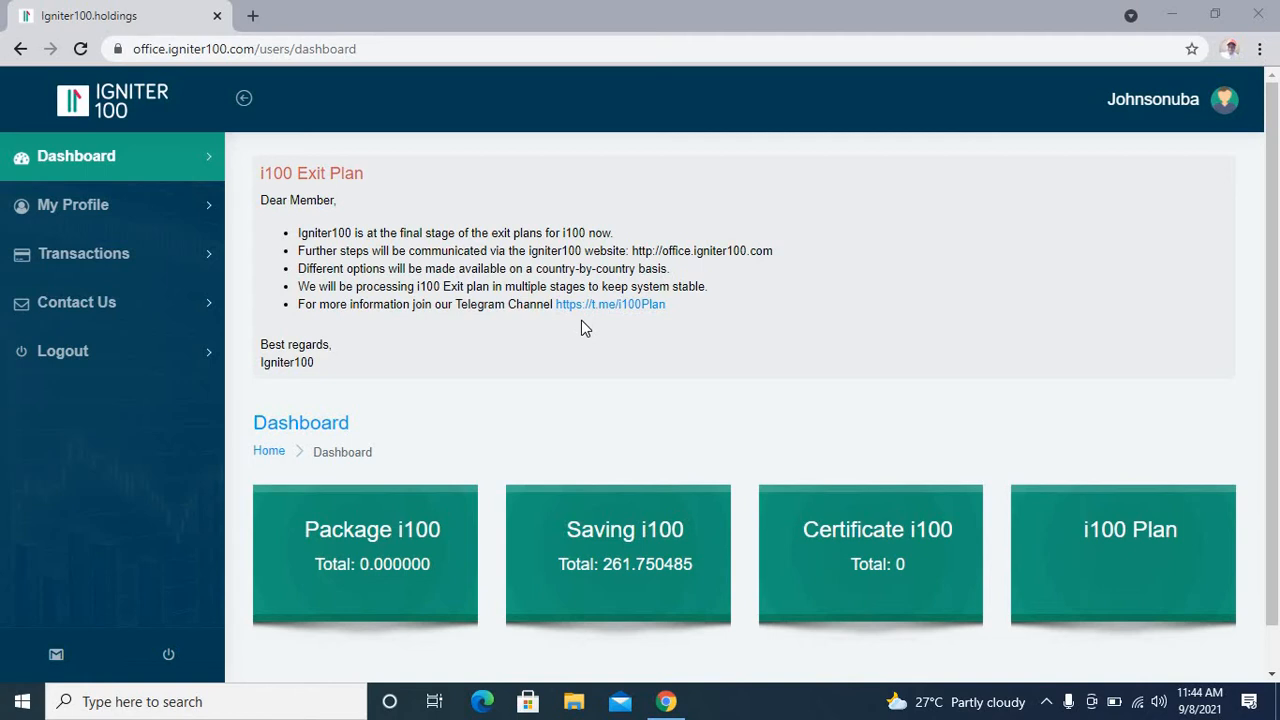
{"action": "mouse_move", "coordinate": [930, 527]}
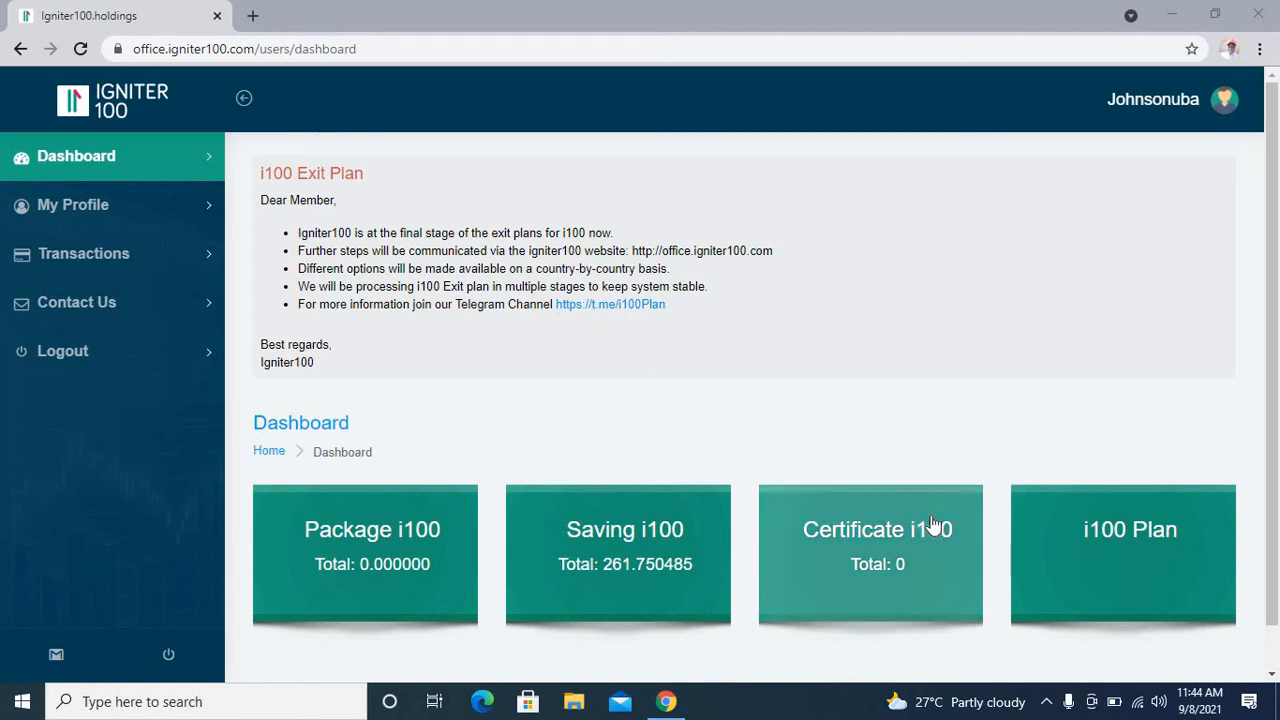
{"action": "mouse_move", "coordinate": [1005, 618]}
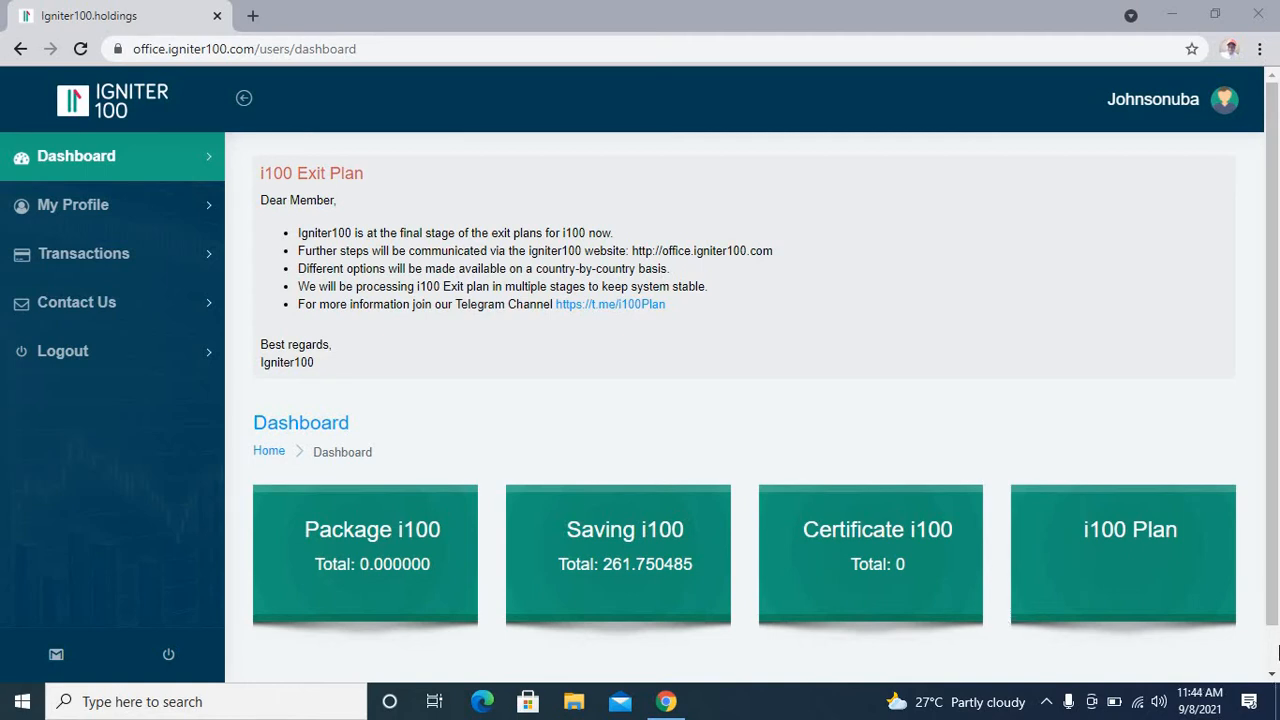
Step: Scroll the dashboard and select the i100 Plan tile
{"action": "scroll", "scroll_direction": "down", "scroll_amount": 3}
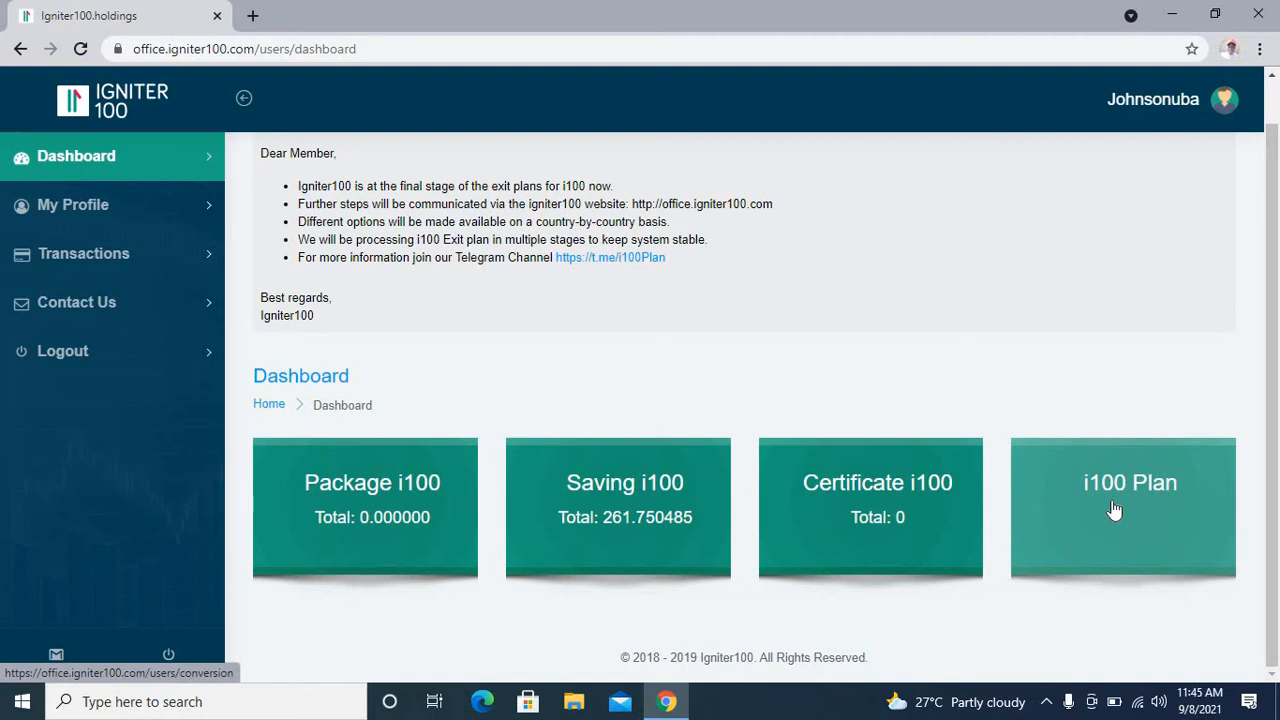
{"action": "mouse_move", "coordinate": [1135, 535]}
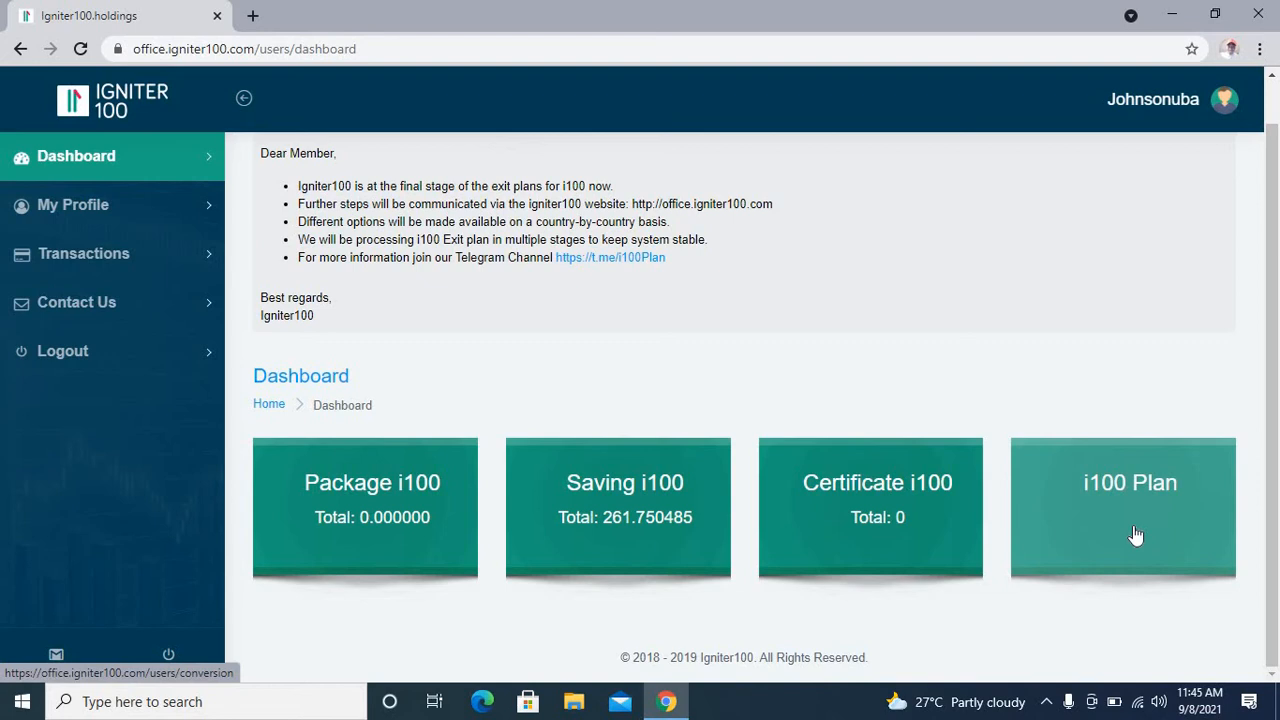
{"action": "mouse_move", "coordinate": [1130, 527]}
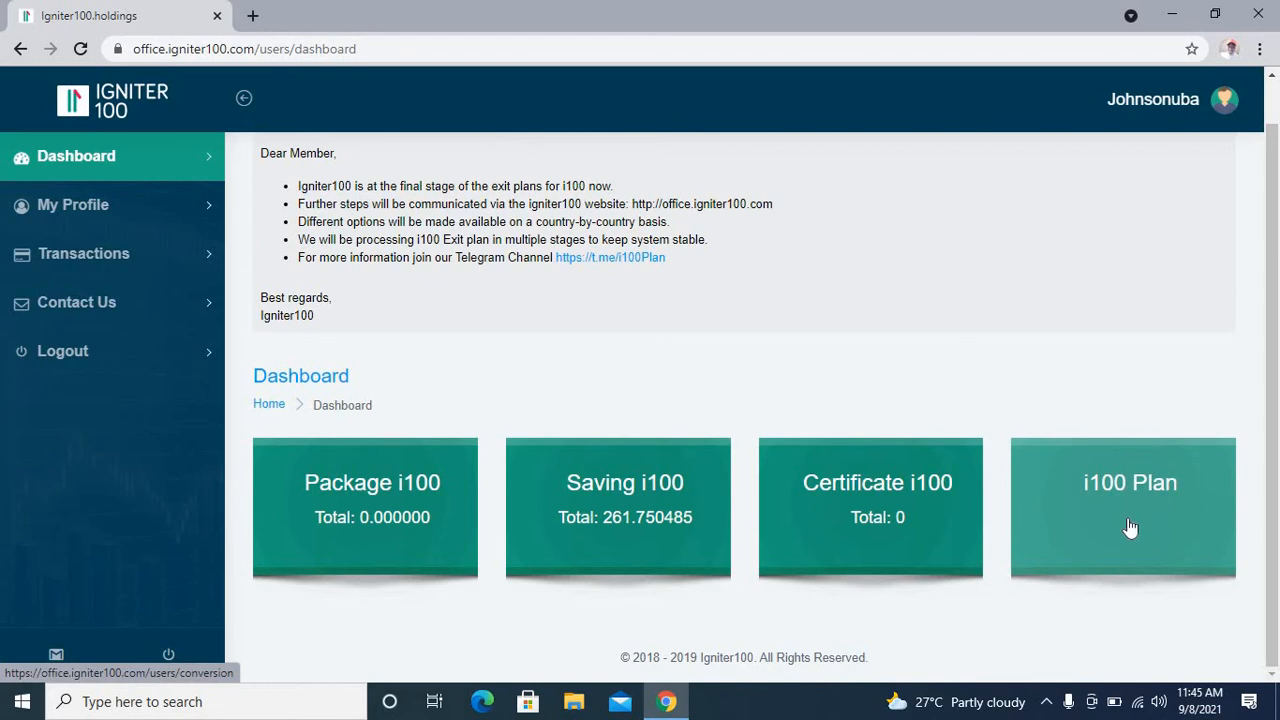
{"action": "left_click", "coordinate": [1129, 508]}
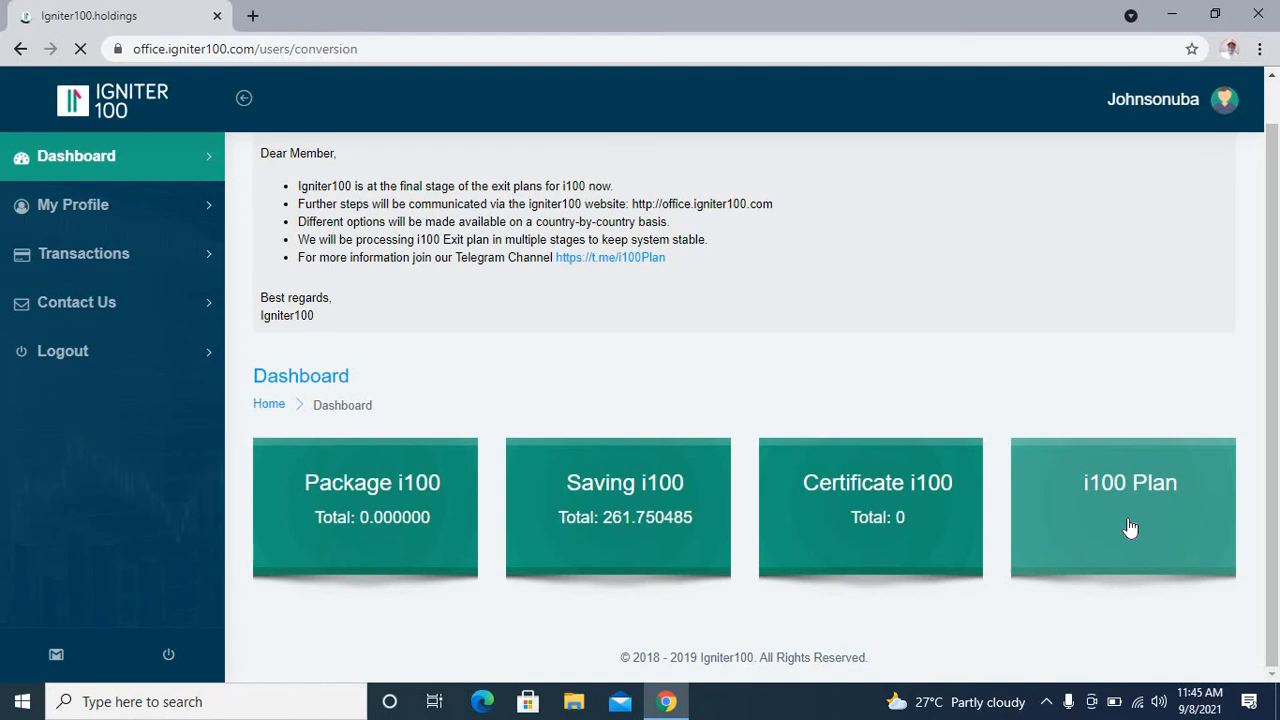
Step: Advance past the approved-KYC conversion profile with Next >>
{"action": "left_click", "coordinate": [1129, 508]}
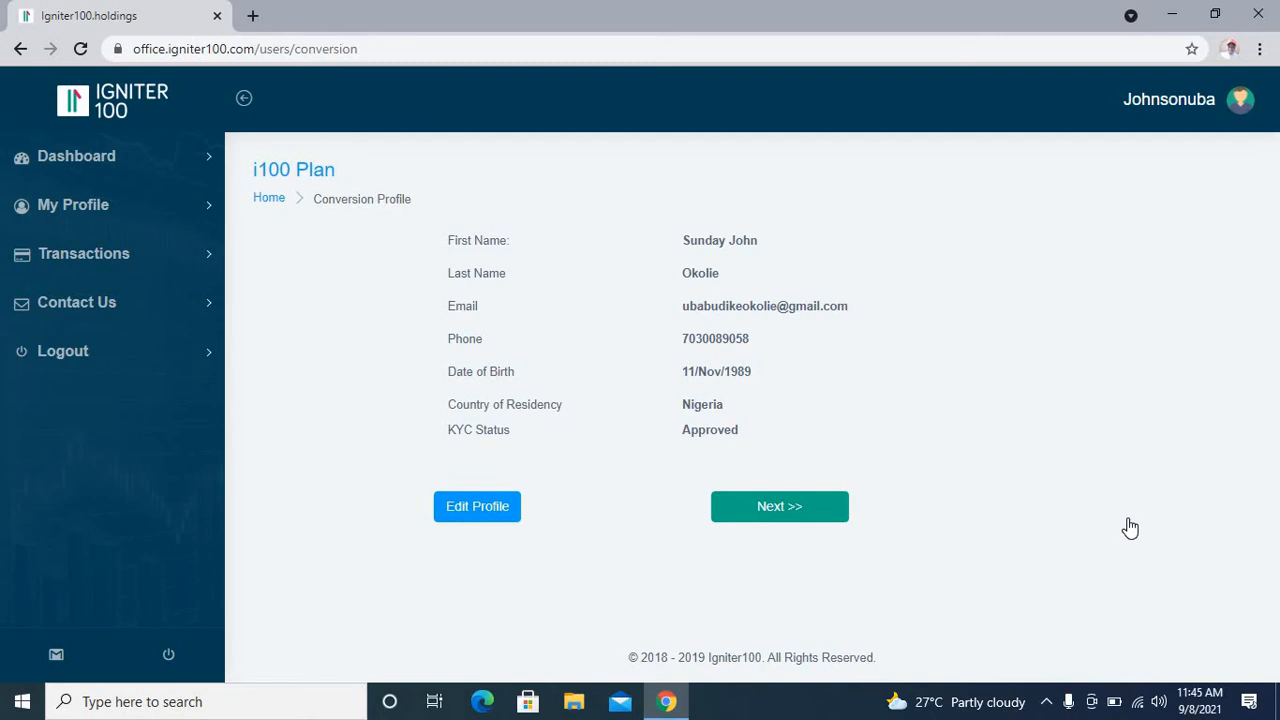
{"action": "mouse_move", "coordinate": [530, 307]}
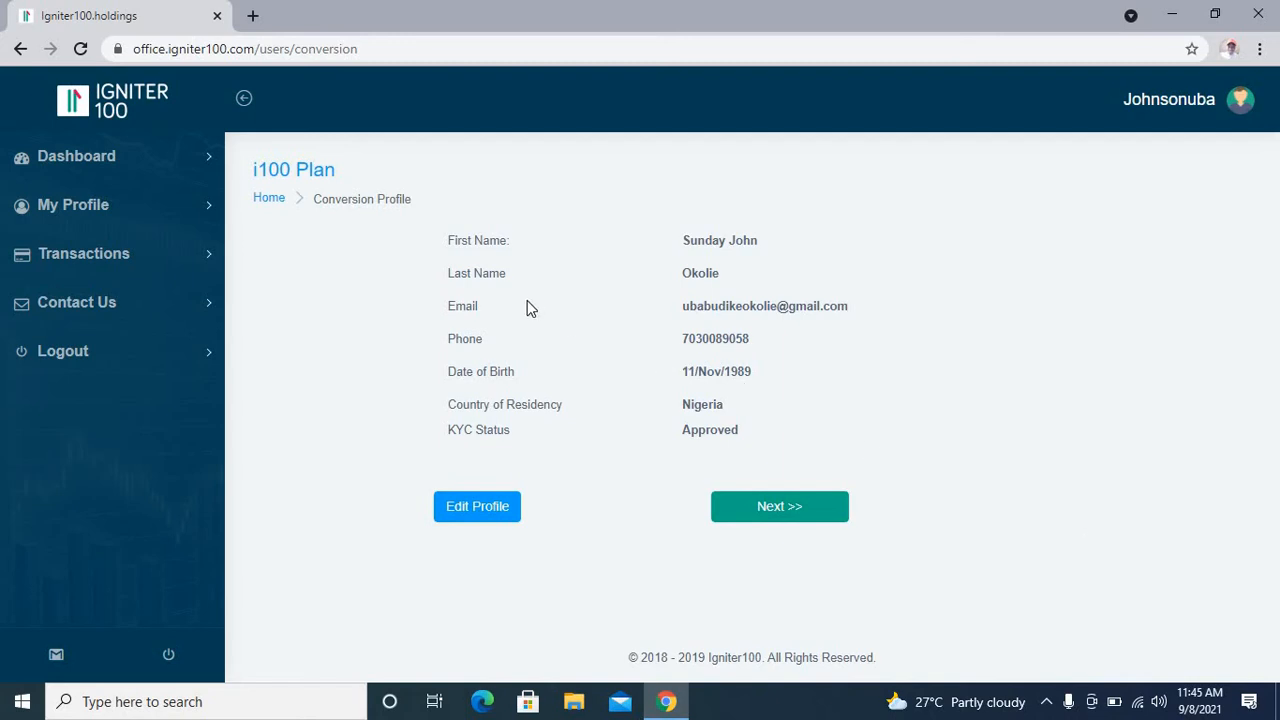
{"action": "mouse_move", "coordinate": [658, 444]}
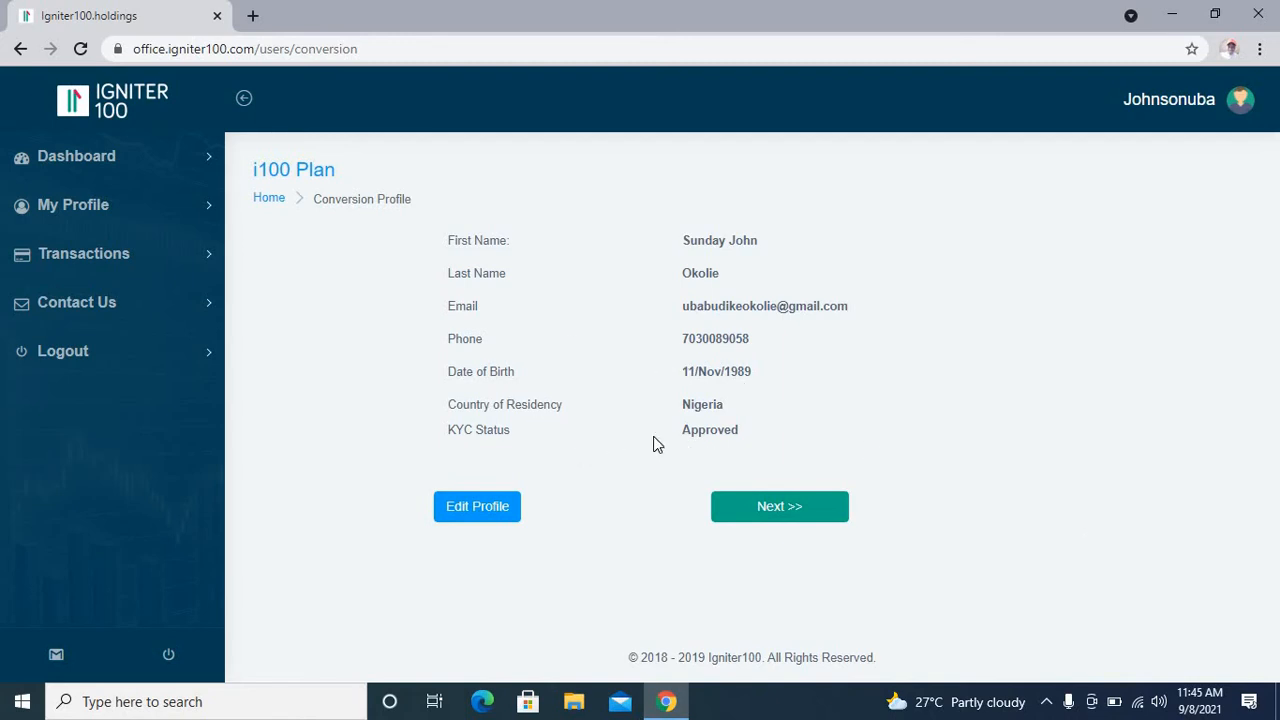
{"action": "mouse_move", "coordinate": [700, 291]}
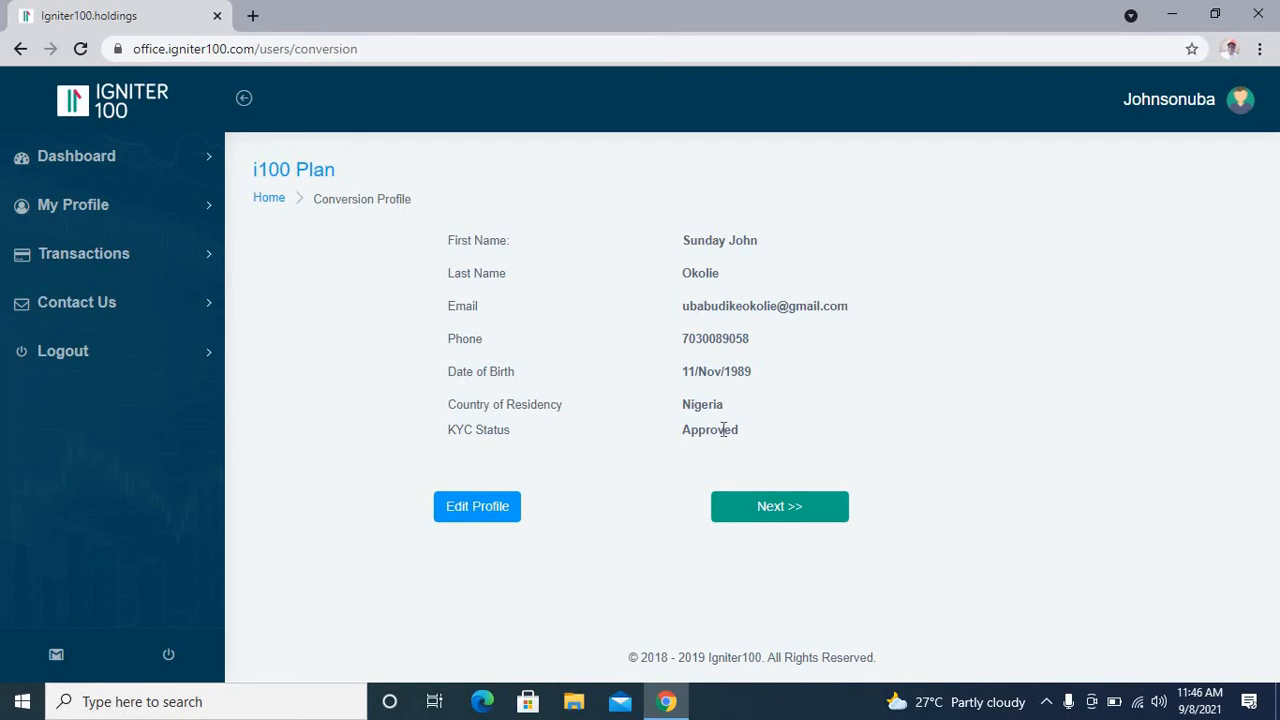
{"action": "mouse_move", "coordinate": [743, 442]}
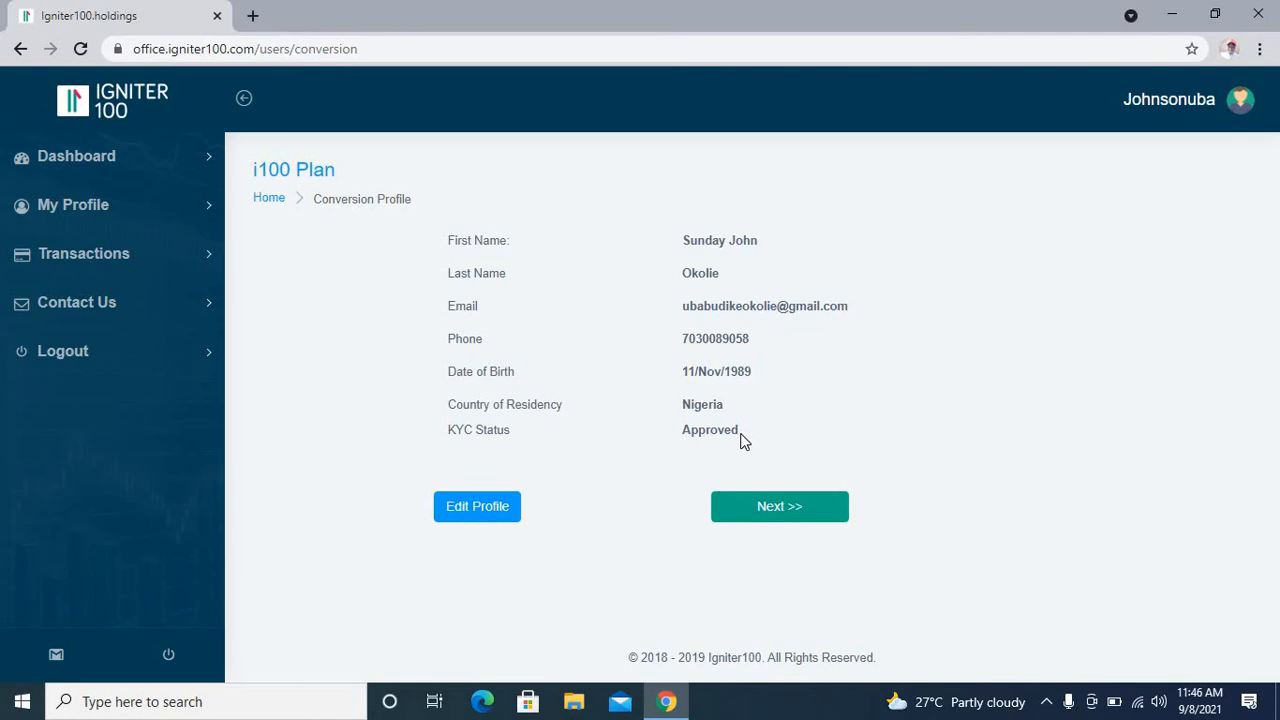
{"action": "mouse_move", "coordinate": [728, 447]}
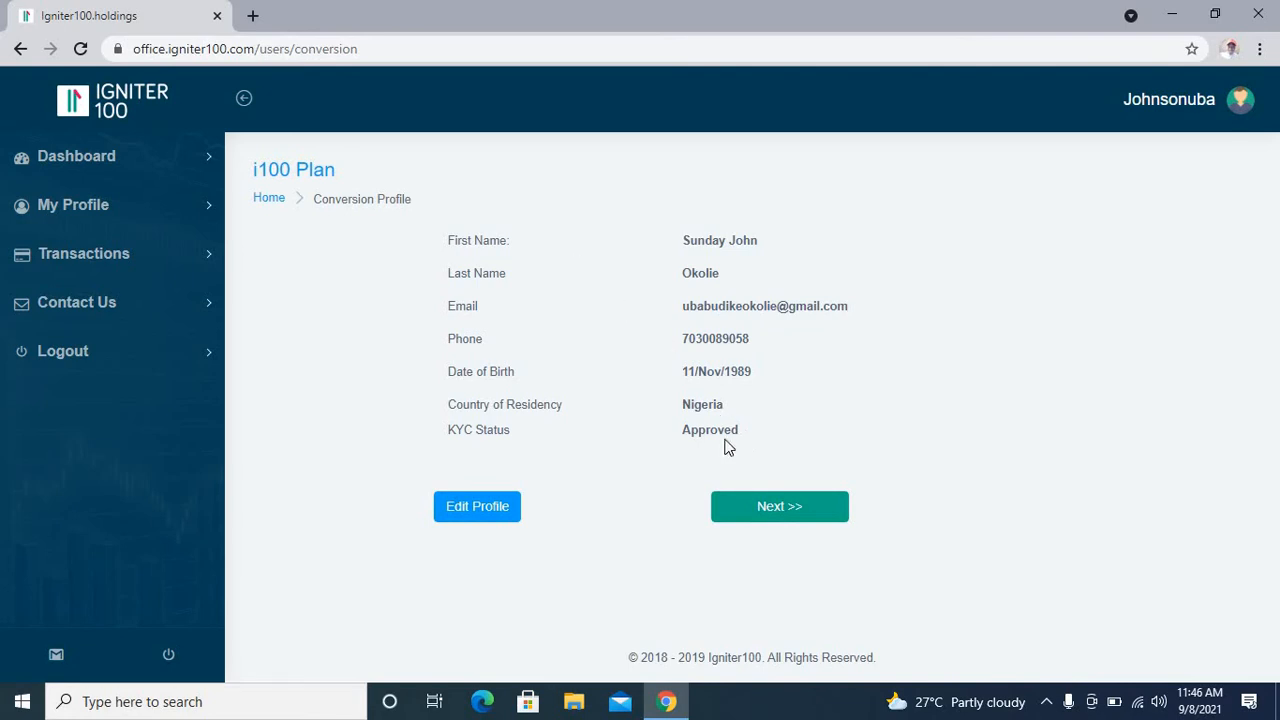
{"action": "left_click", "coordinate": [779, 506]}
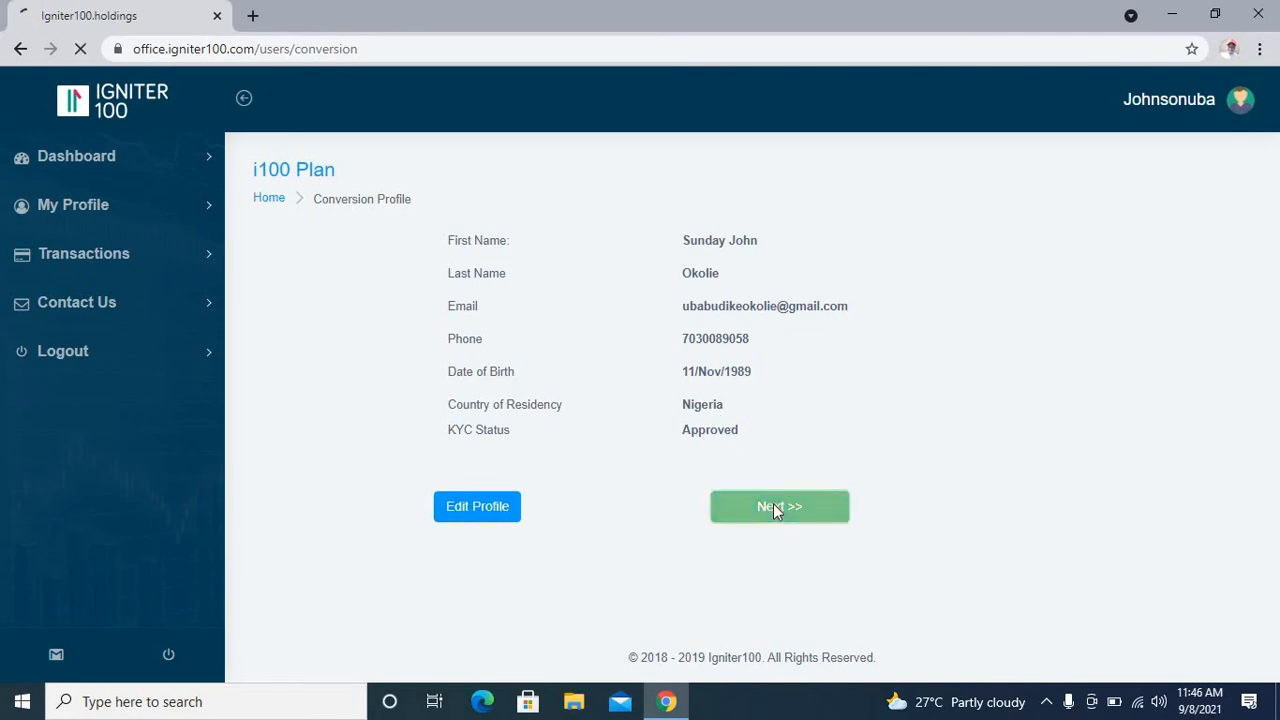
{"action": "left_click", "coordinate": [779, 506]}
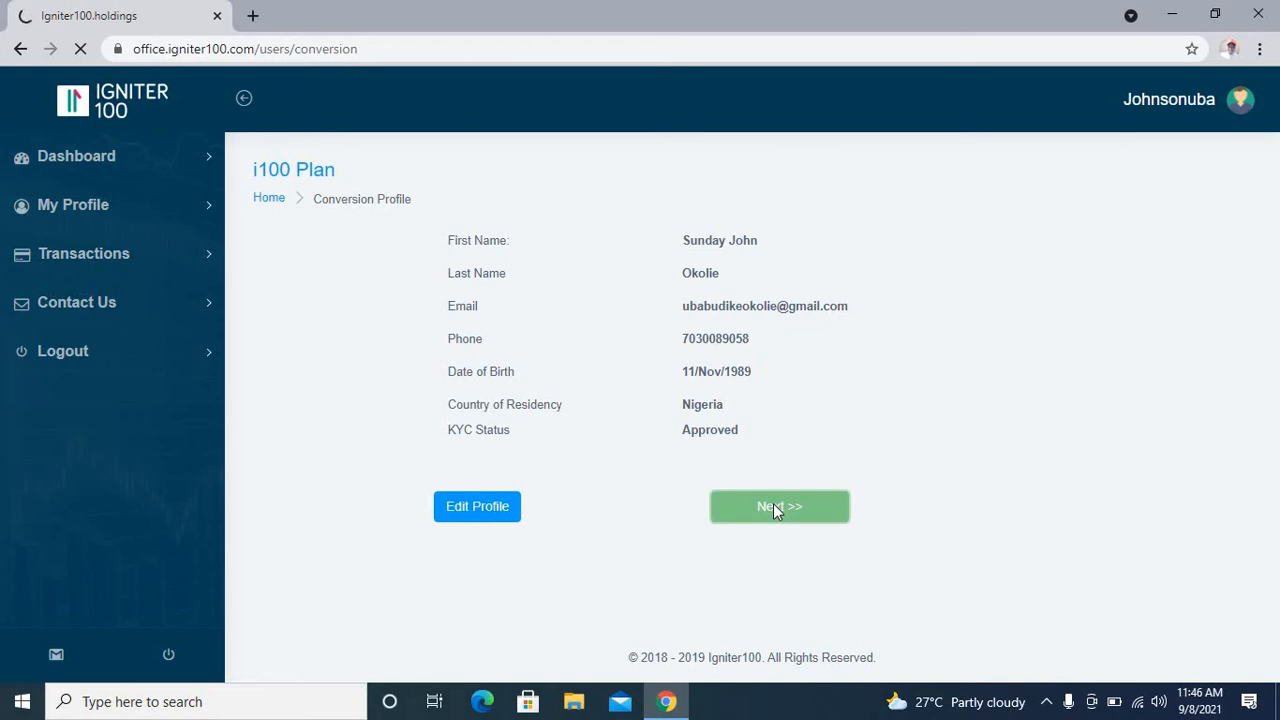
{"action": "left_click", "coordinate": [779, 506]}
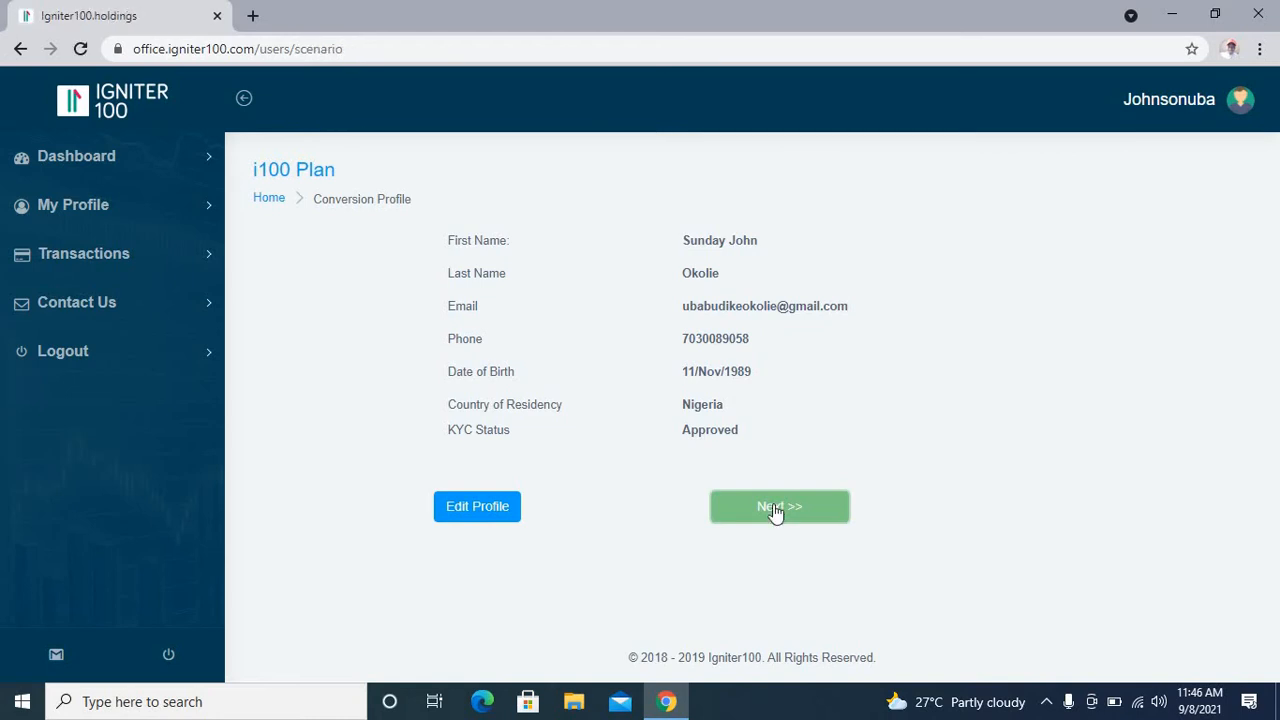
Step: On the Available i100 page, pick Loyalty Conversion to see the £75.00 breakdown
{"action": "left_click", "coordinate": [779, 506]}
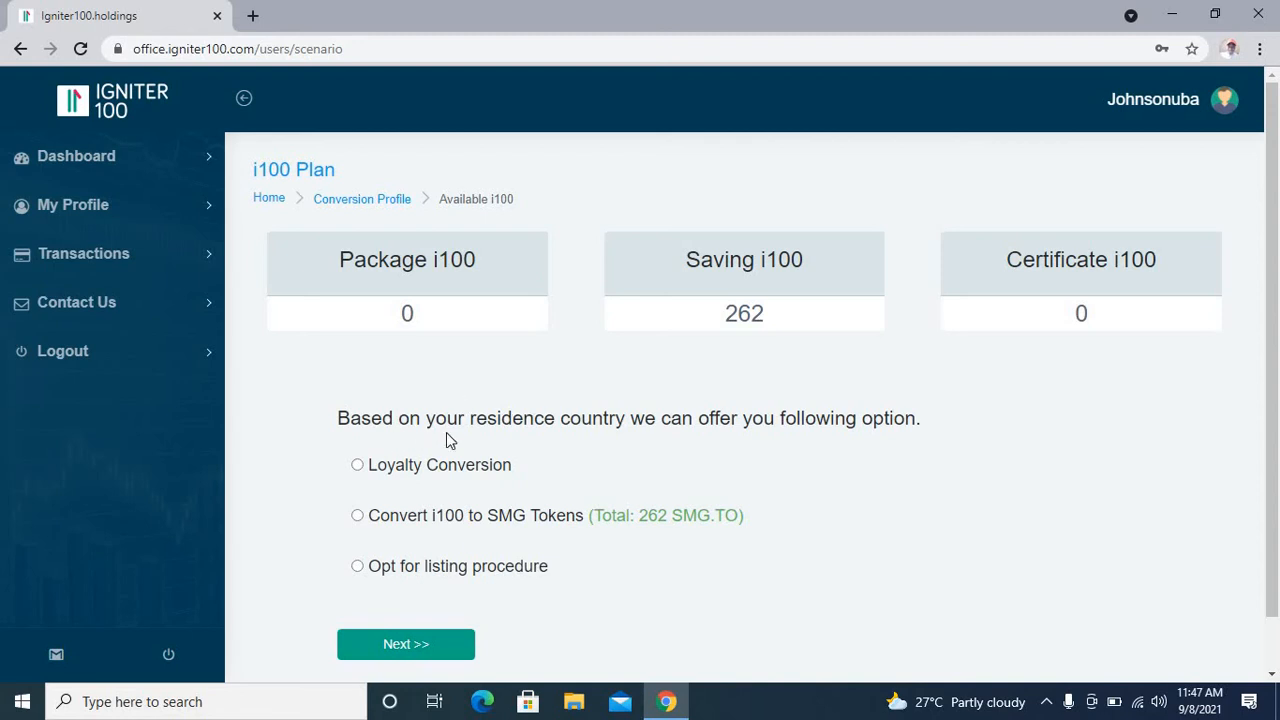
{"action": "mouse_move", "coordinate": [520, 443]}
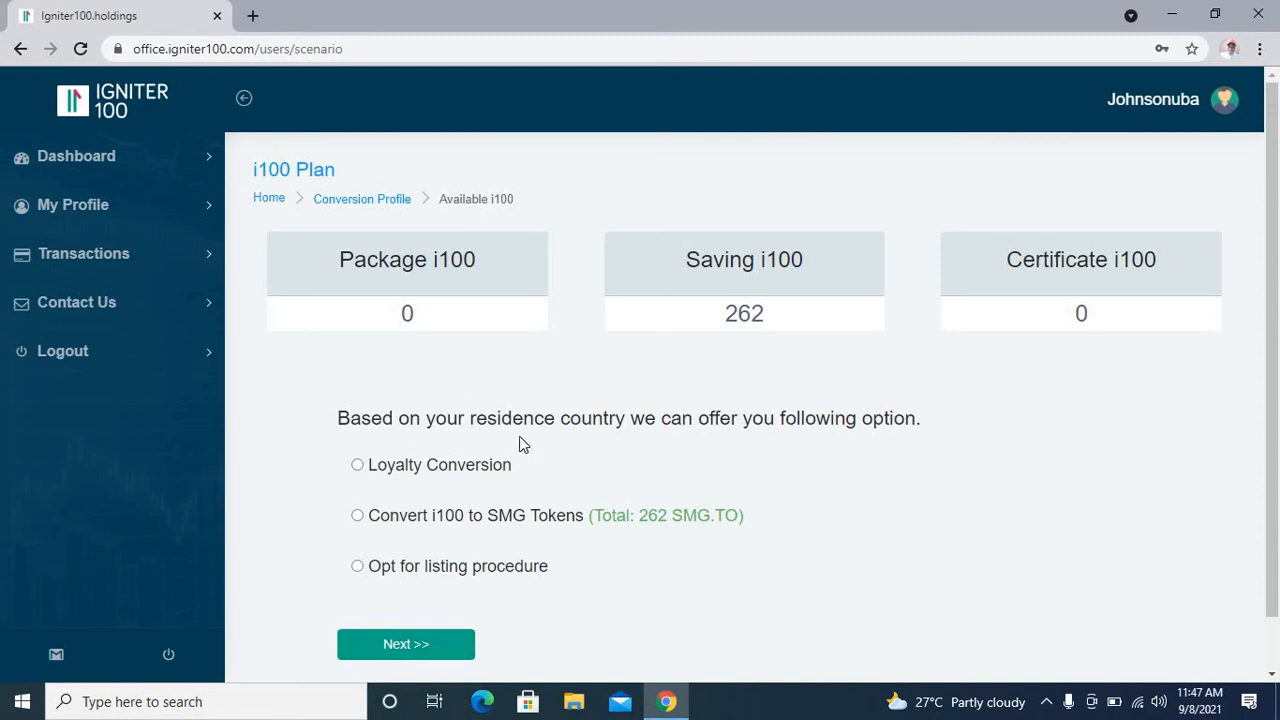
{"action": "mouse_move", "coordinate": [565, 446]}
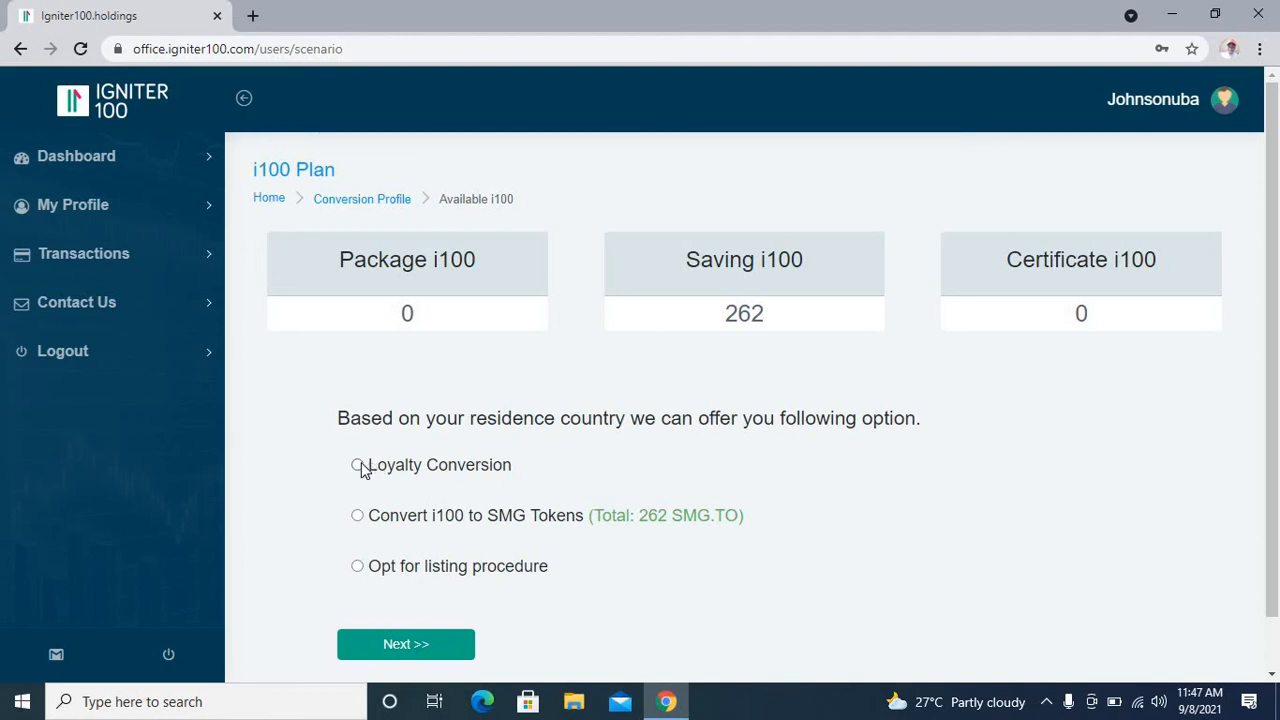
{"action": "left_click", "coordinate": [357, 465]}
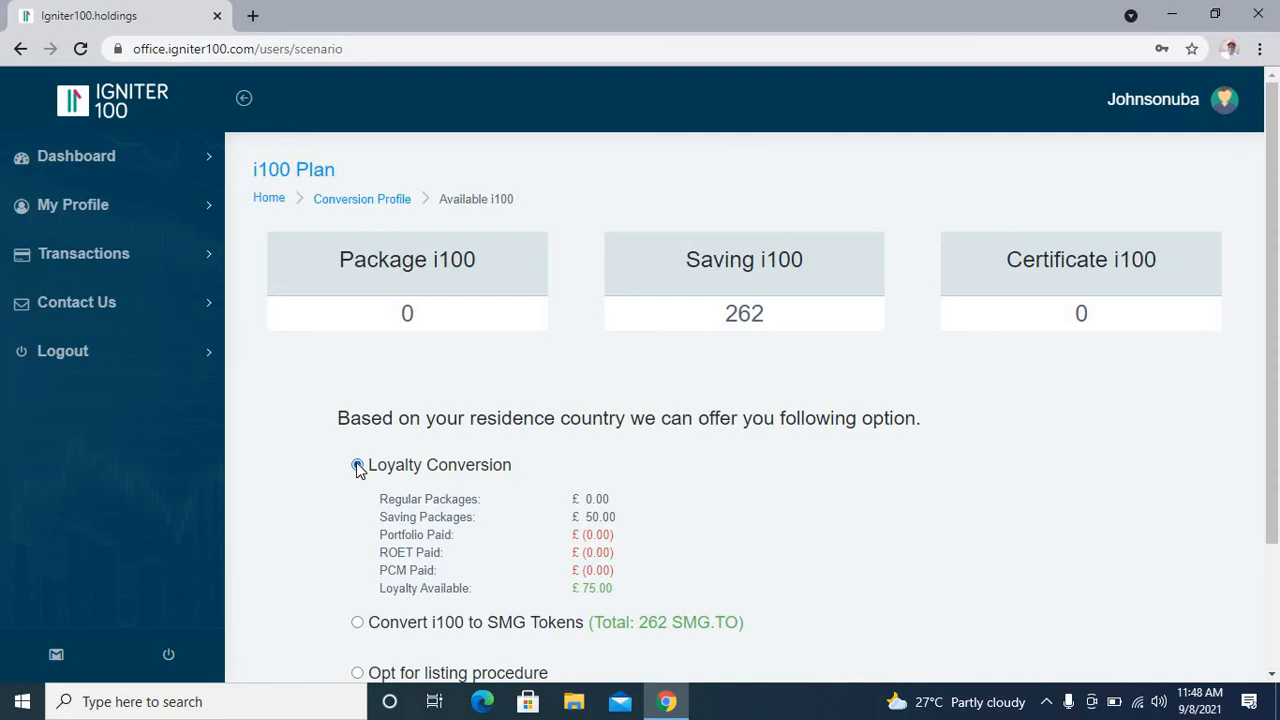
Step: Switch to Convert i100 to SMG Tokens, showing the wallet field for 262 tokens
{"action": "left_click", "coordinate": [357, 464]}
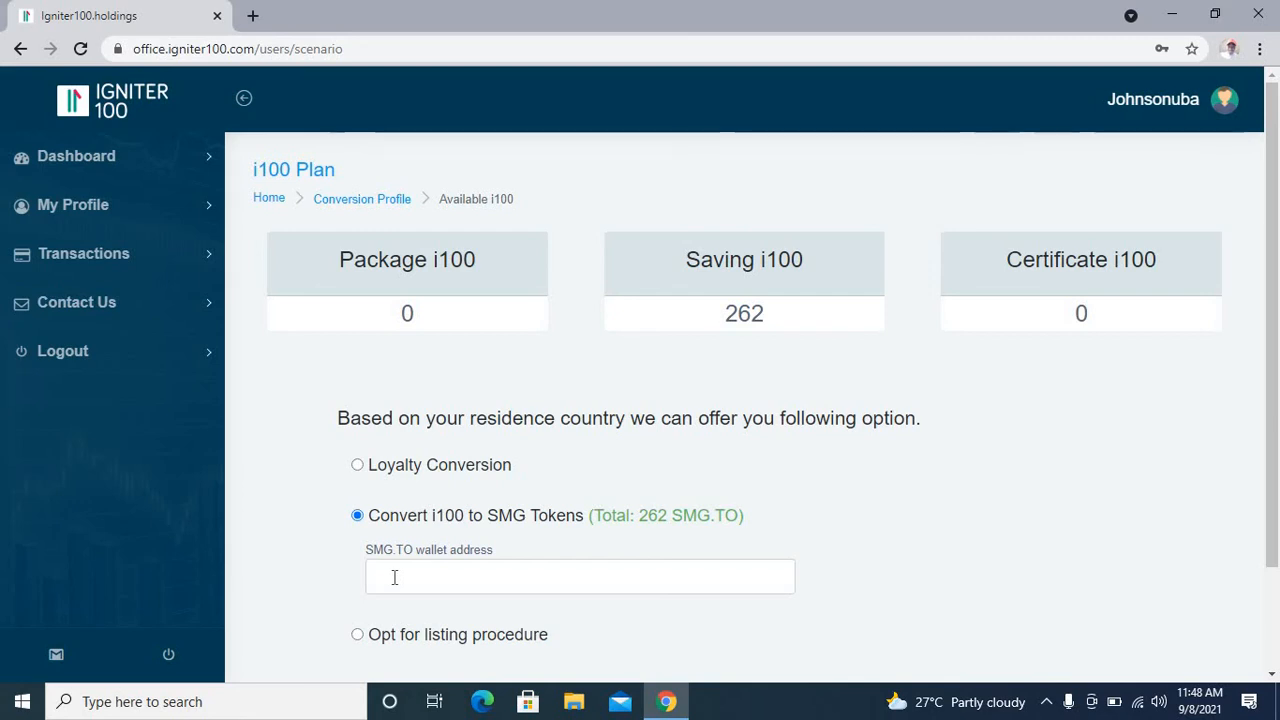
{"action": "mouse_move", "coordinate": [1270, 657]}
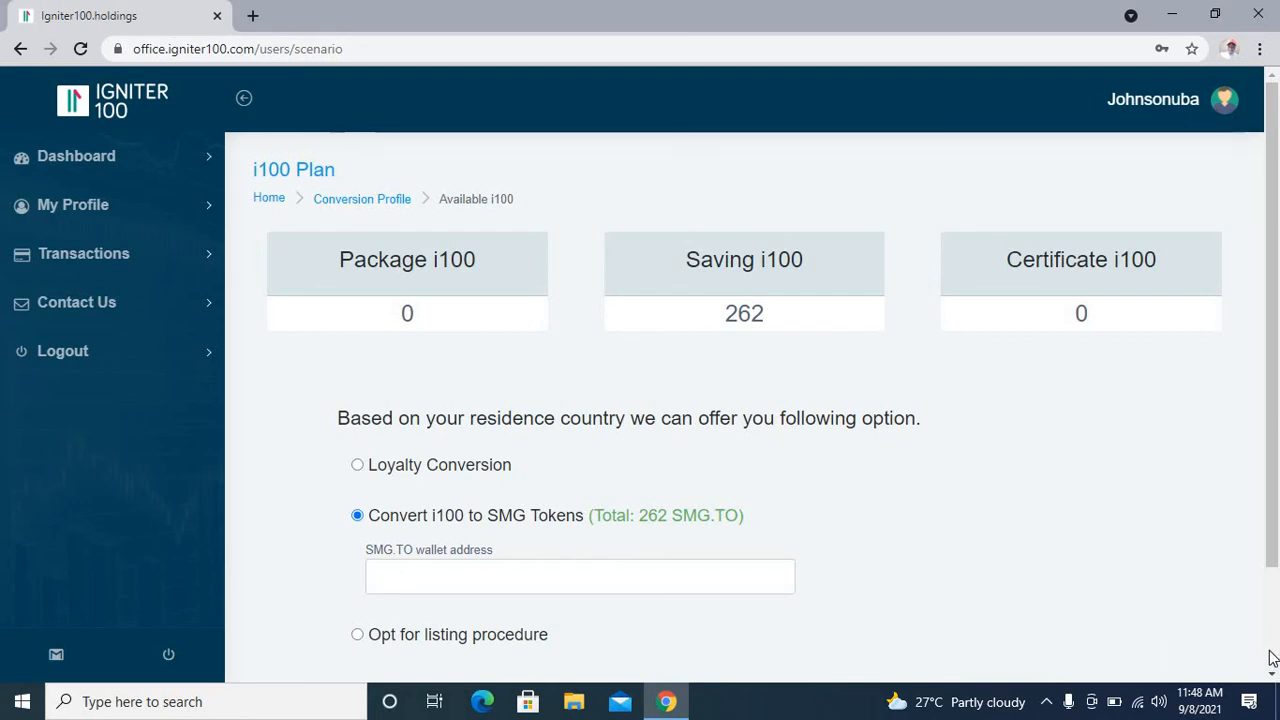
{"action": "scroll", "scroll_direction": "down", "scroll_amount": 3}
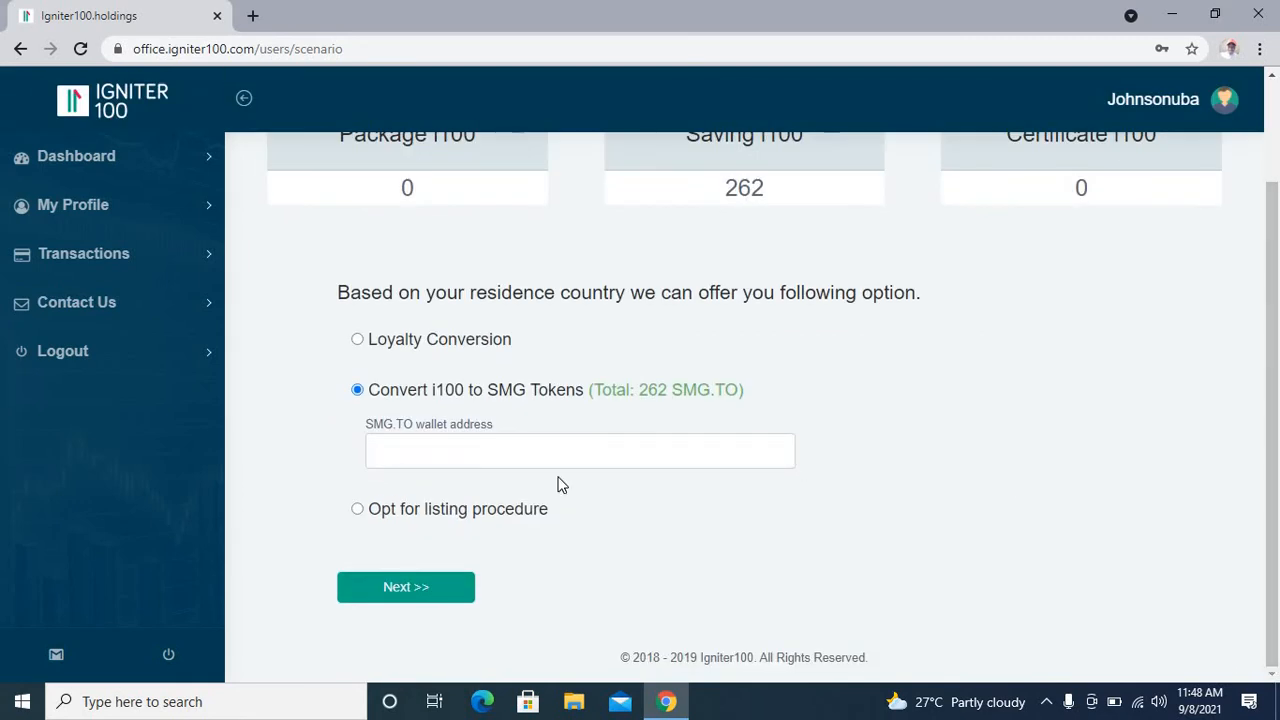
Step: Select Opt for listing procedure and proceed with Next >>
{"action": "left_click", "coordinate": [357, 508]}
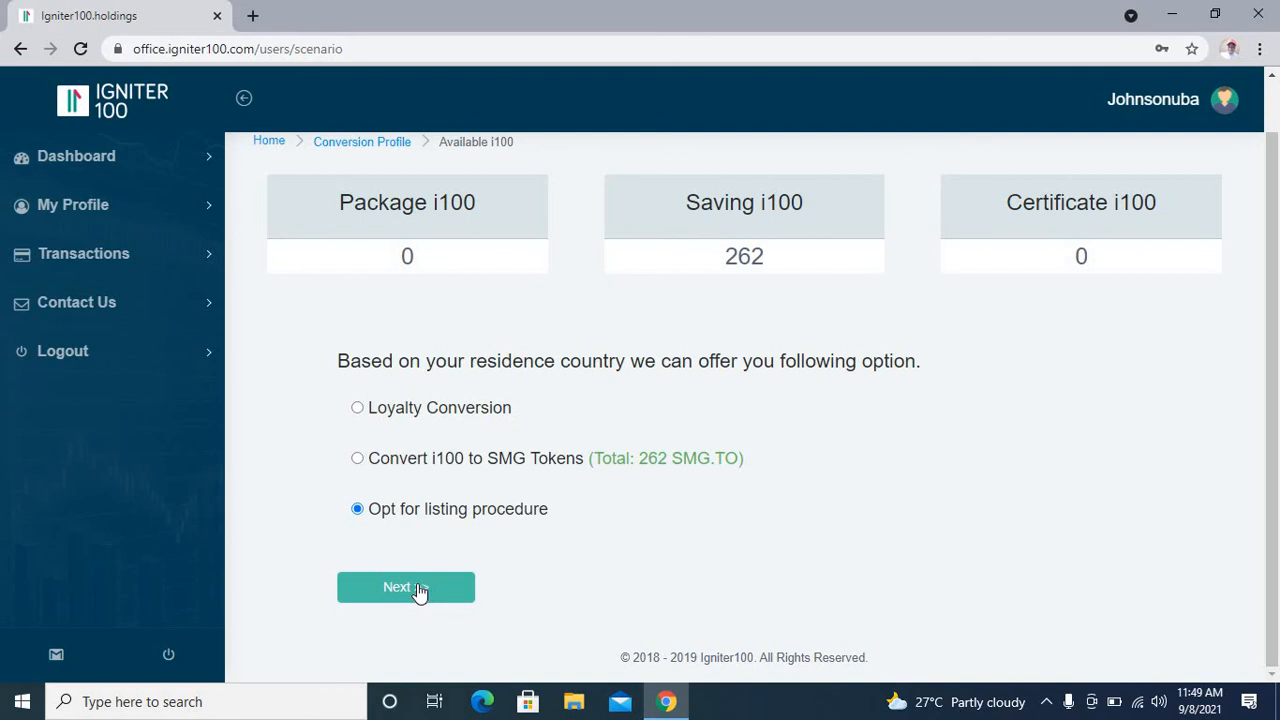
{"action": "left_click", "coordinate": [405, 587]}
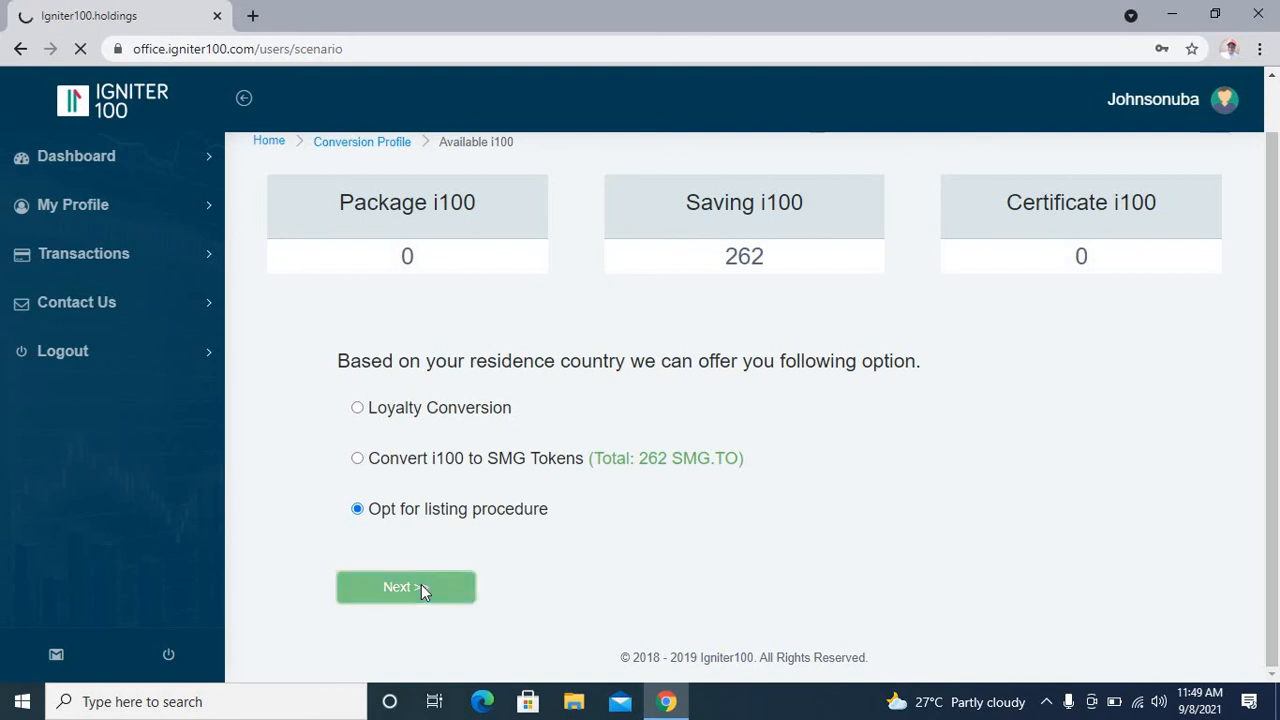
{"action": "left_click", "coordinate": [406, 587]}
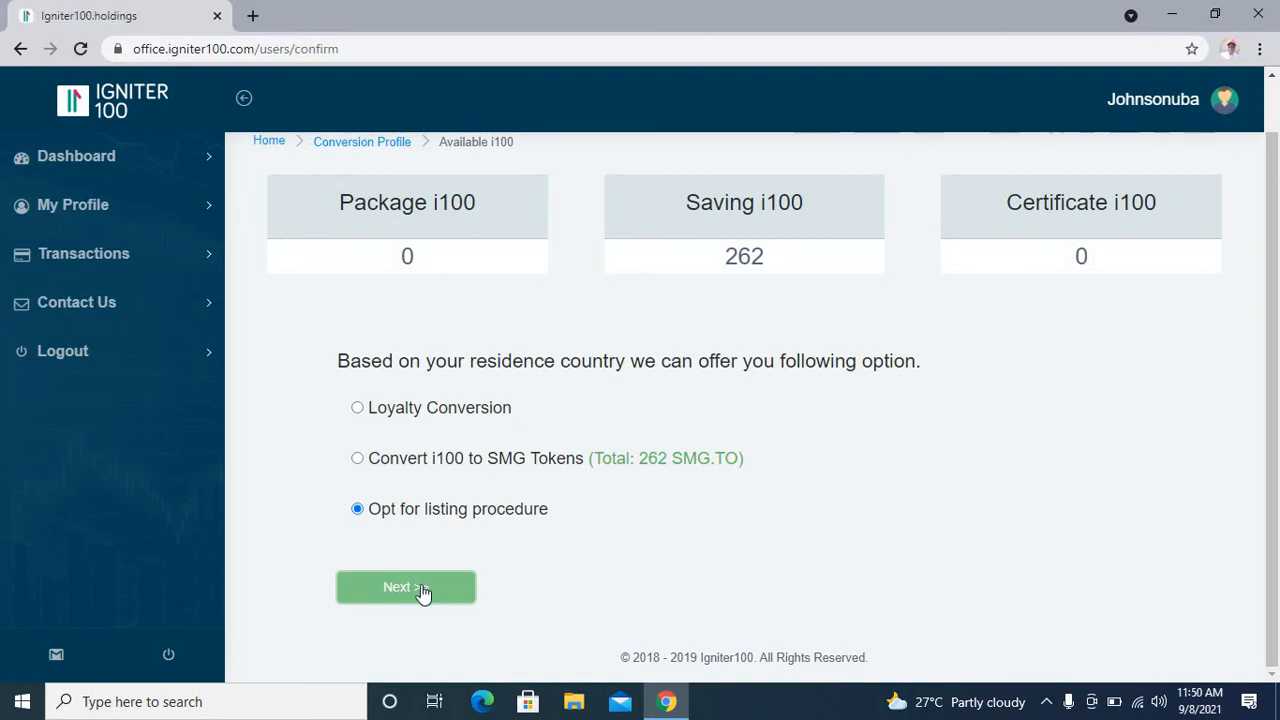
Step: Submit the listing procedure plan from the Confirm i100 Plan page
{"action": "left_click", "coordinate": [405, 586]}
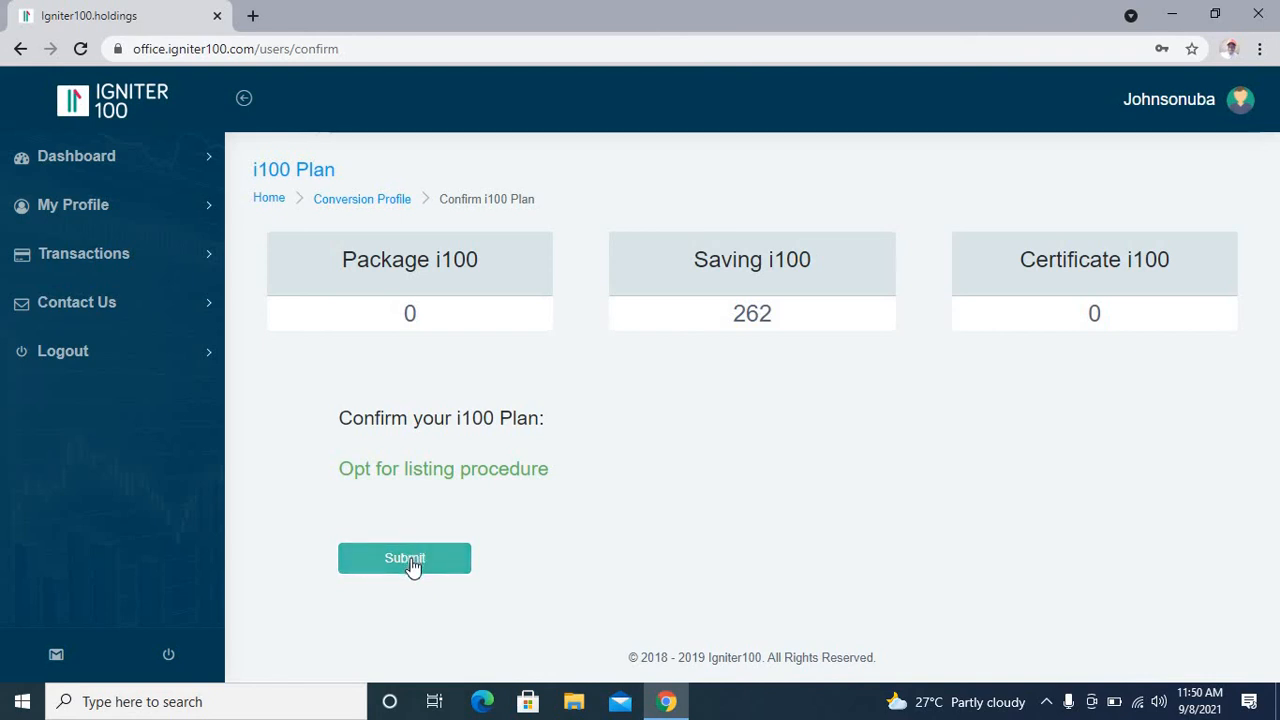
{"action": "left_click", "coordinate": [405, 558]}
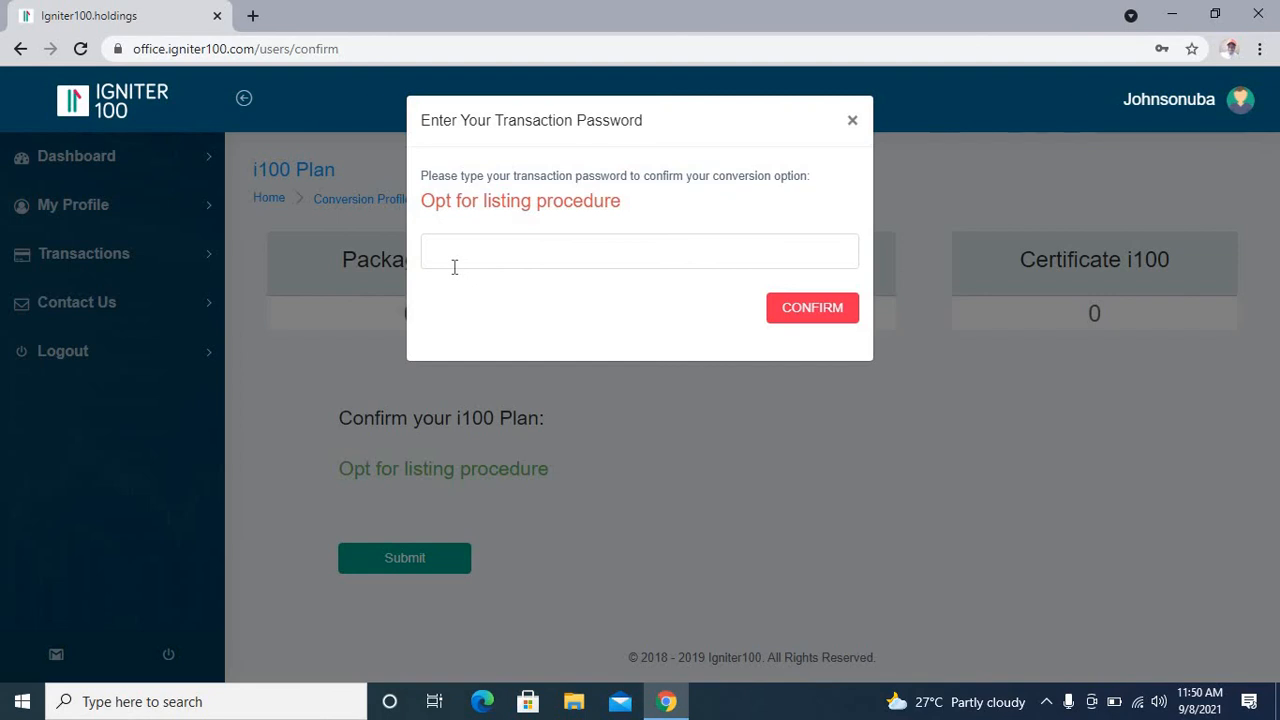
Step: Enter the transaction password and confirm the listing procedure conversion
{"action": "left_click", "coordinate": [640, 251]}
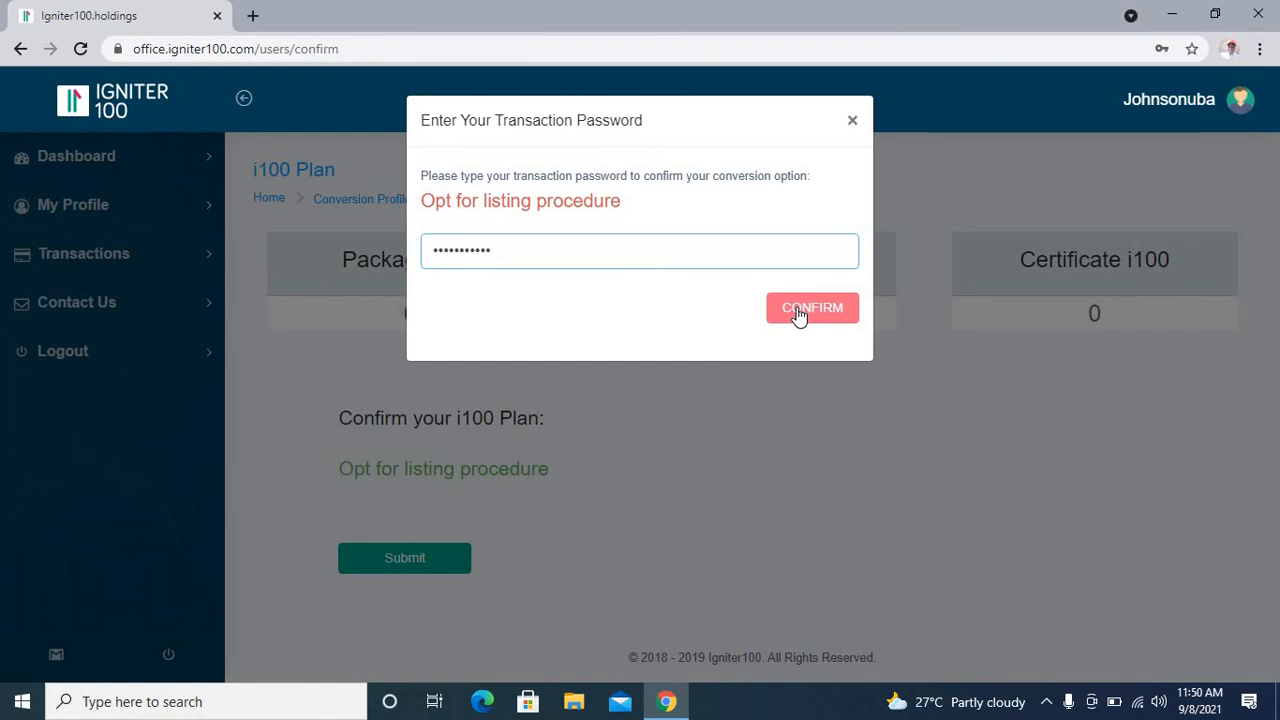
{"action": "left_click", "coordinate": [812, 307]}
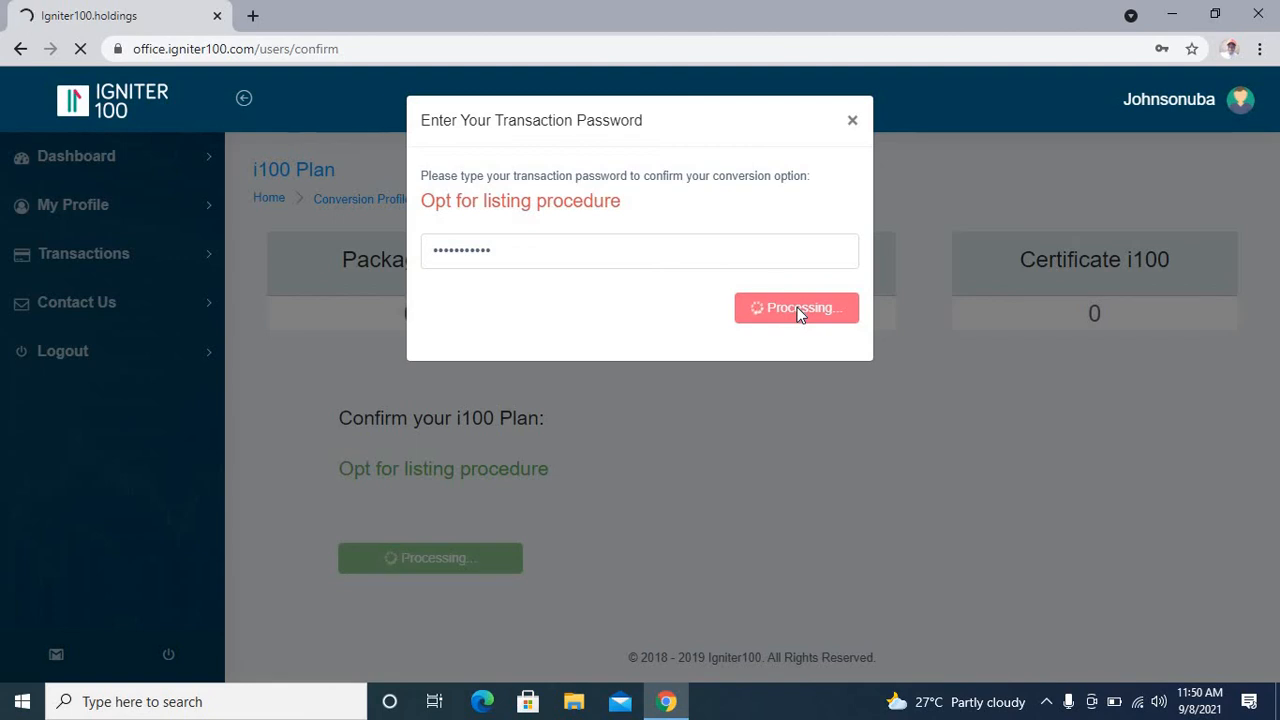
{"action": "left_click", "coordinate": [795, 307]}
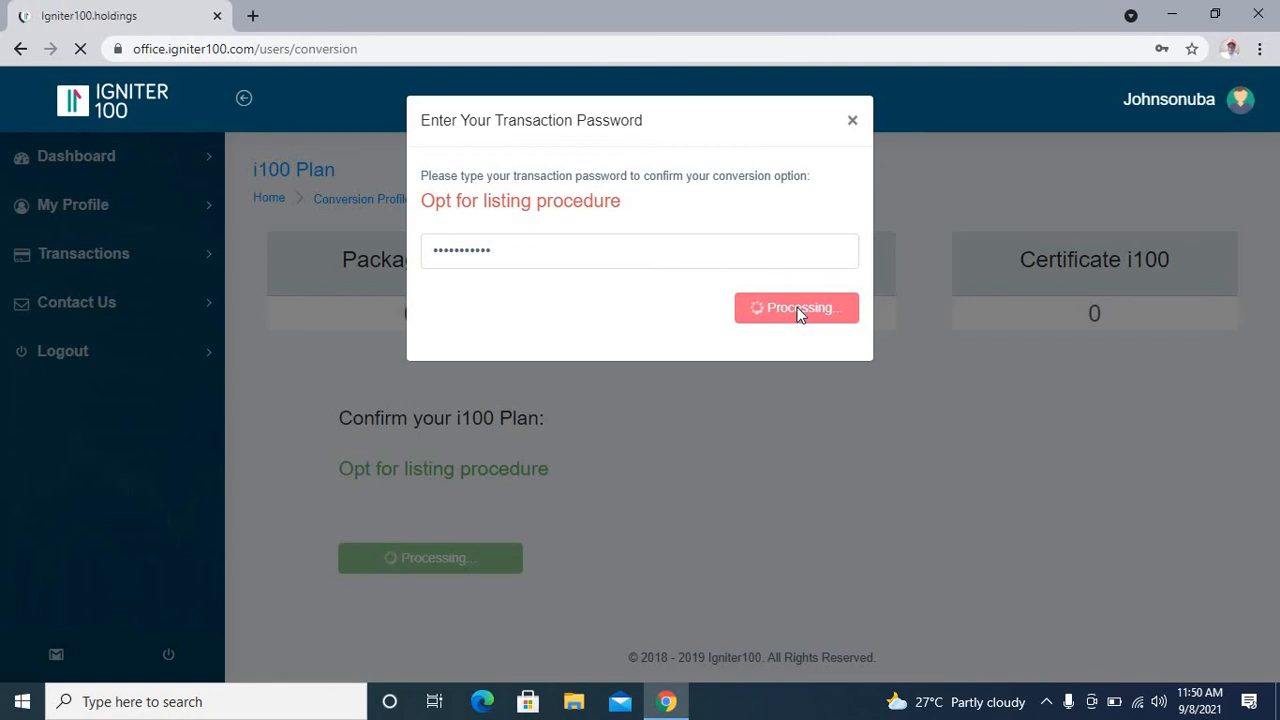
Step: Decline Chrome's password update offer on the In Process success page
{"action": "left_click", "coordinate": [796, 307]}
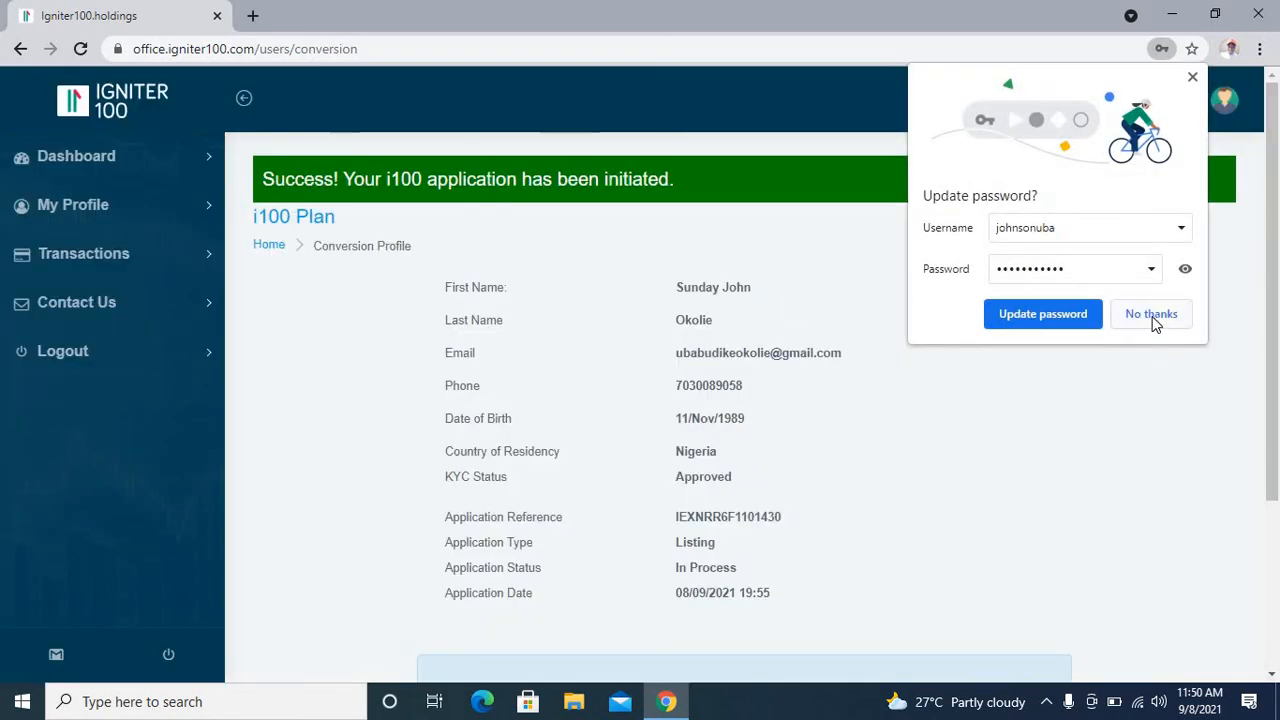
{"action": "left_click", "coordinate": [1151, 313]}
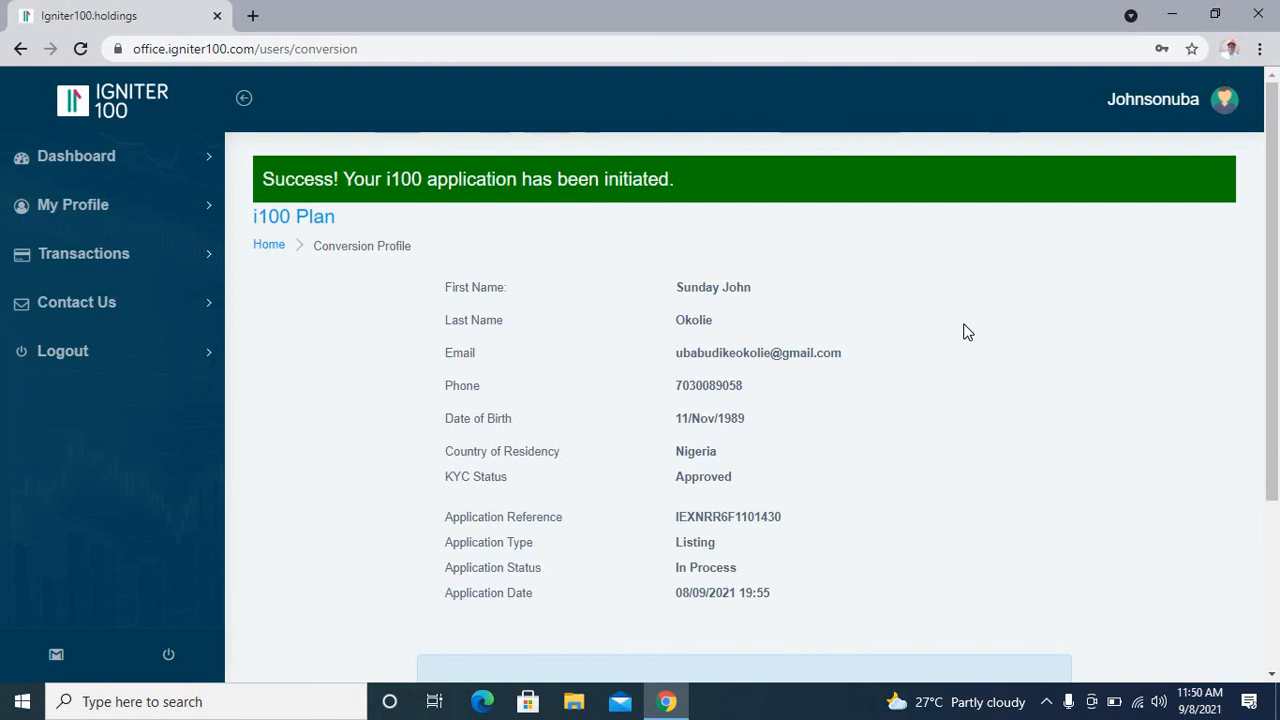